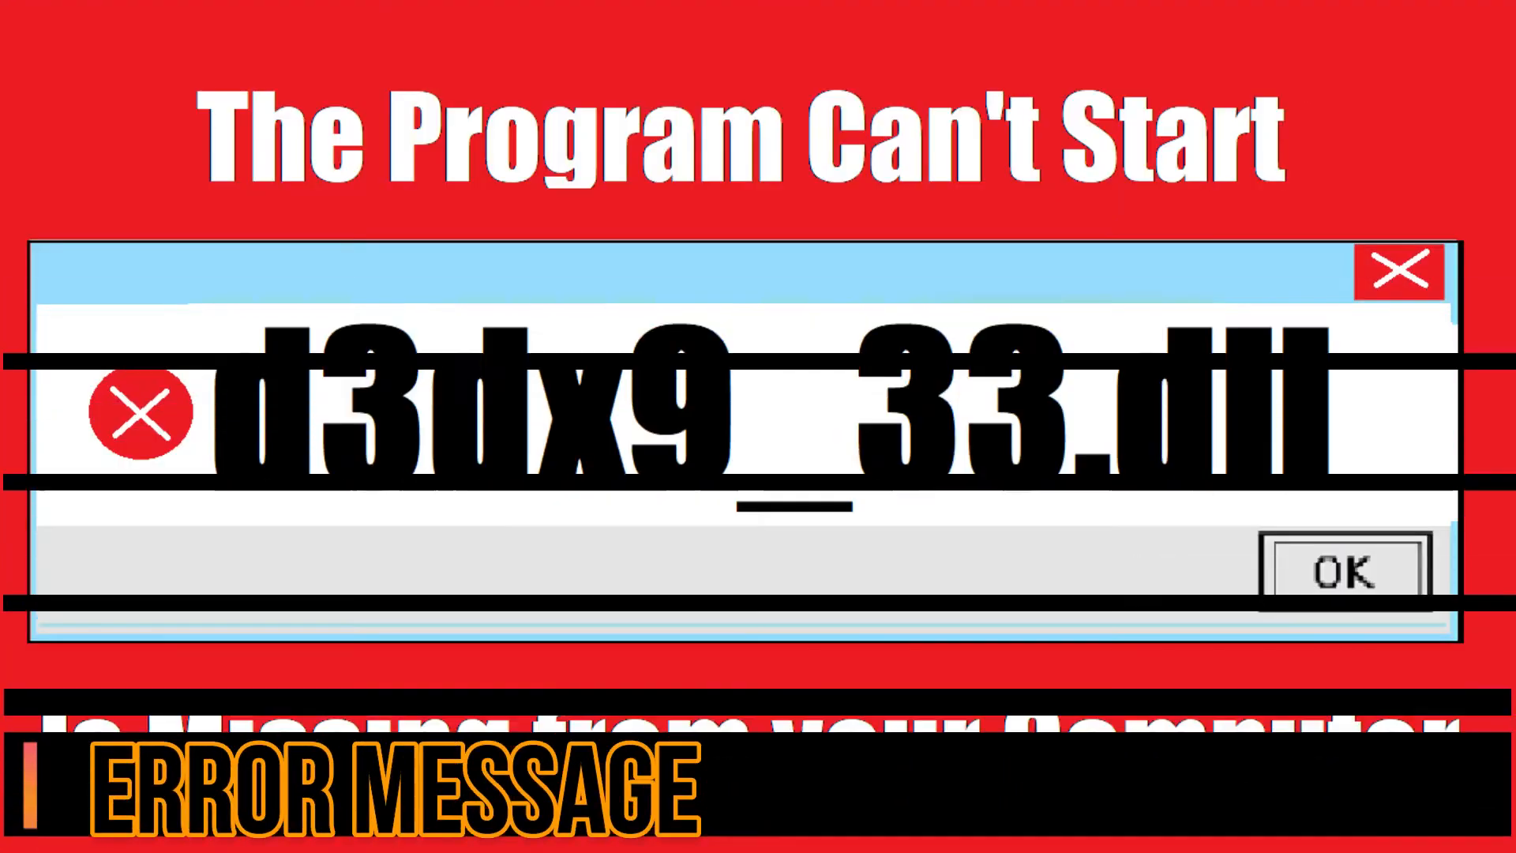
- Reach the DLL-files.com d3dx9_33.dll page from Google and scroll to the 64-bit and 32-bit downloads
click(1340, 569)
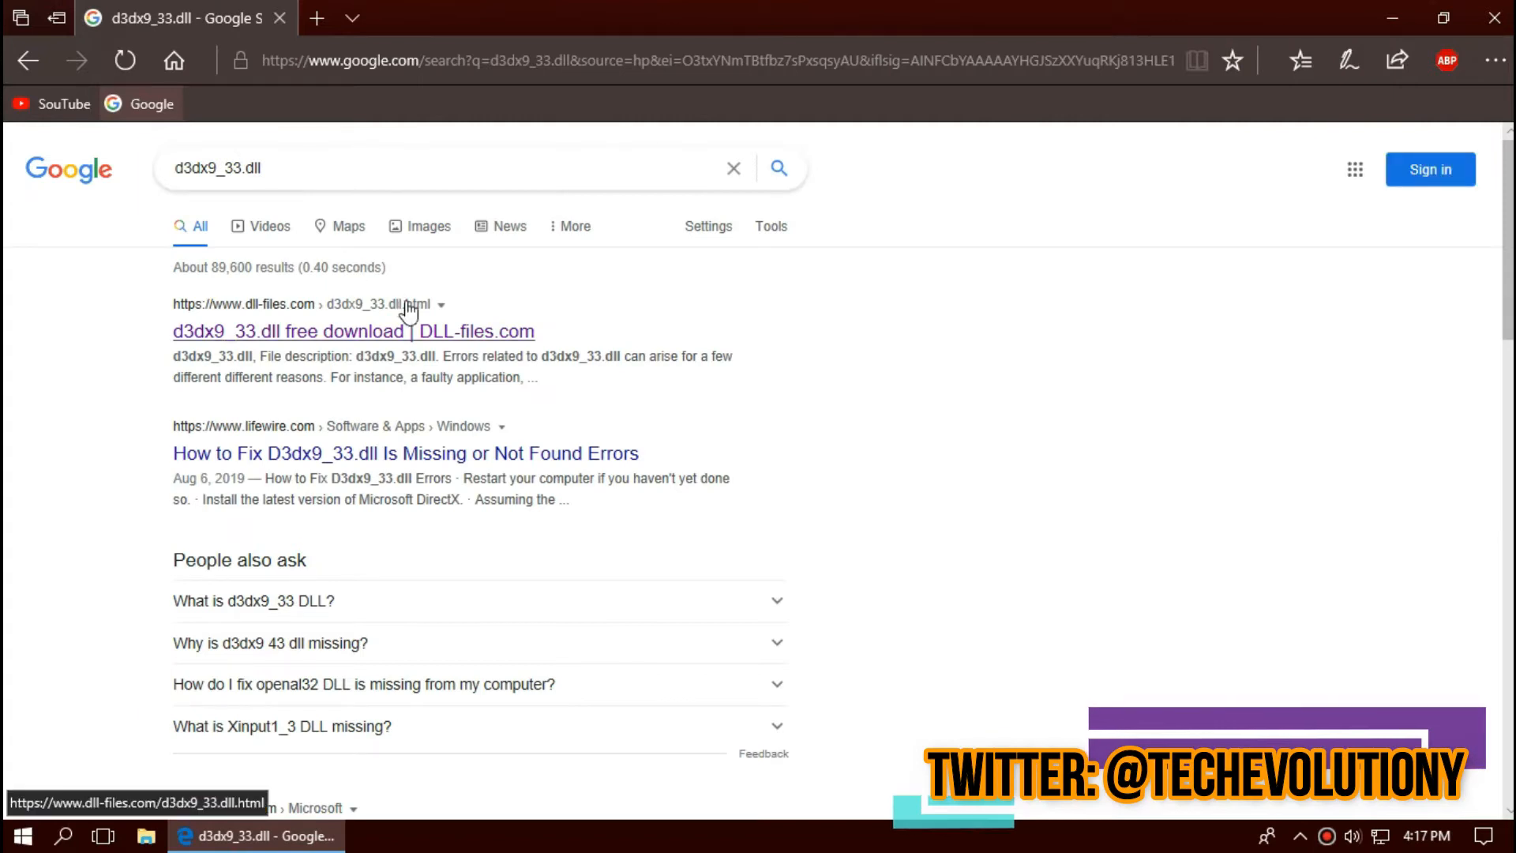
click(352, 330)
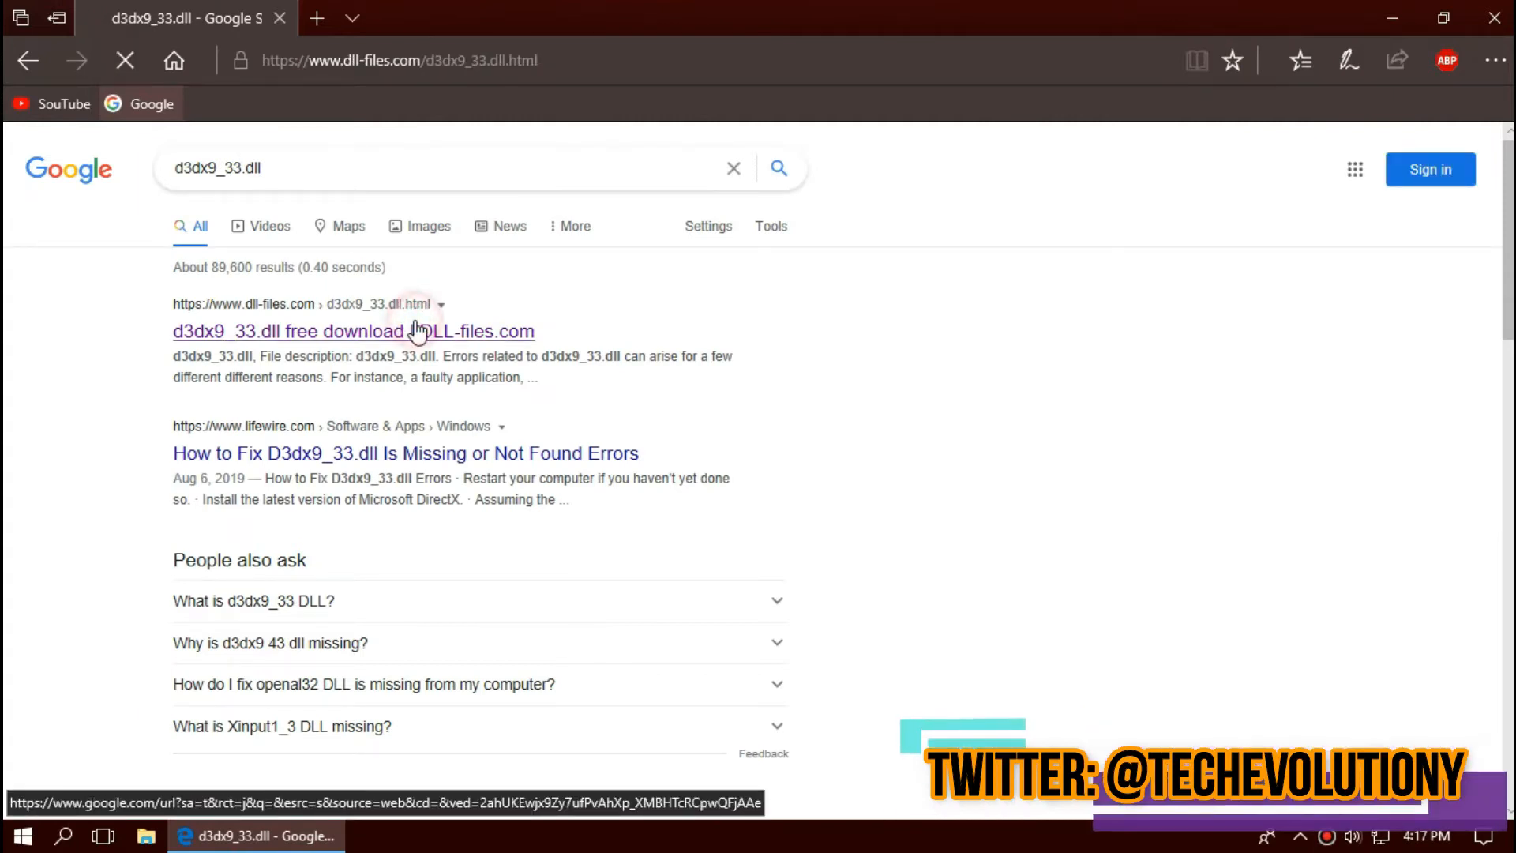
click(352, 330)
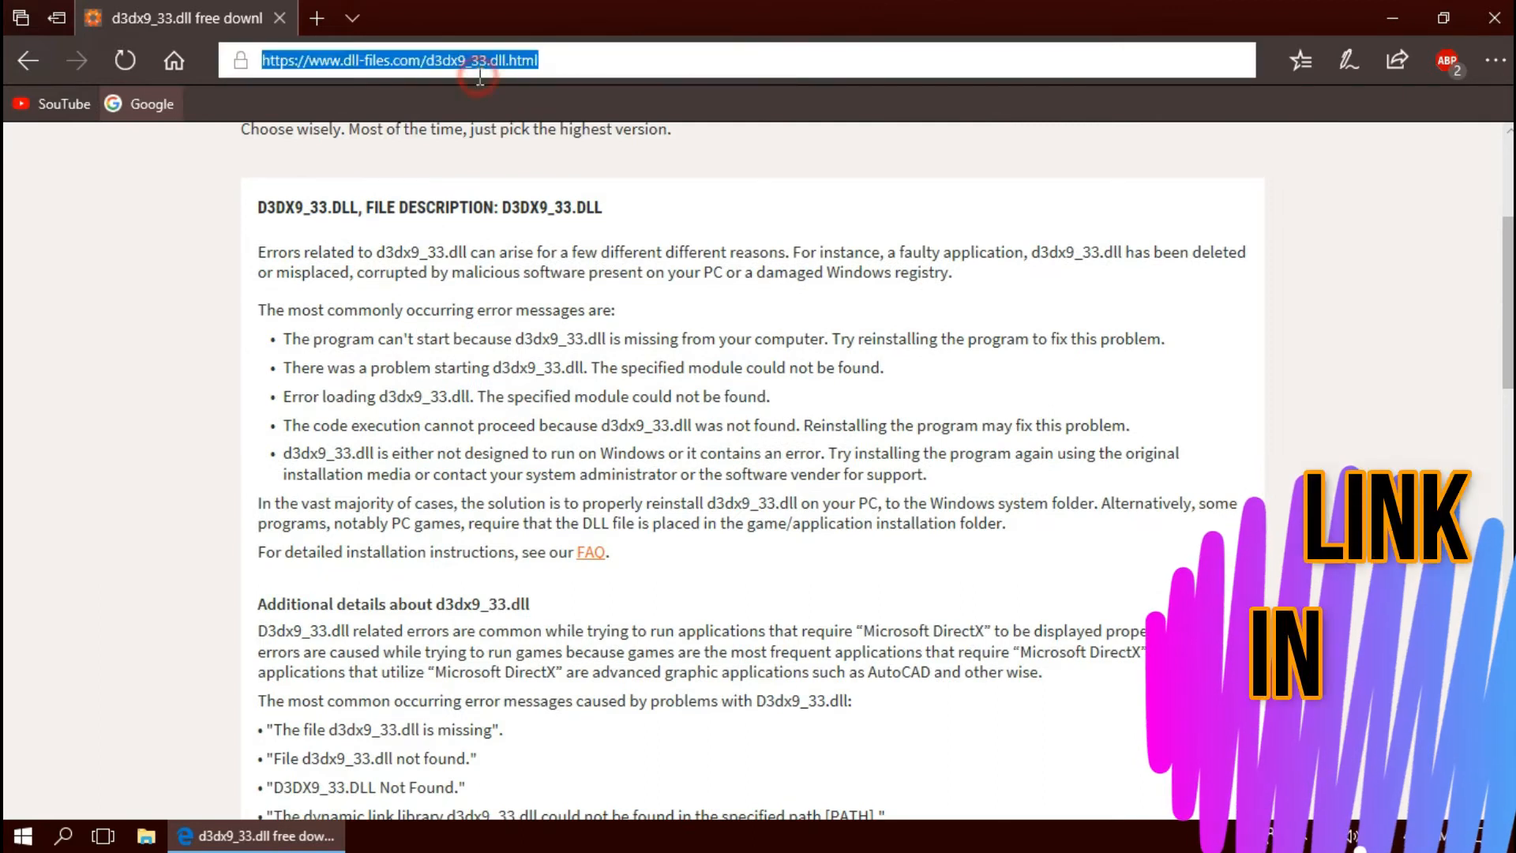
scroll(down, 3)
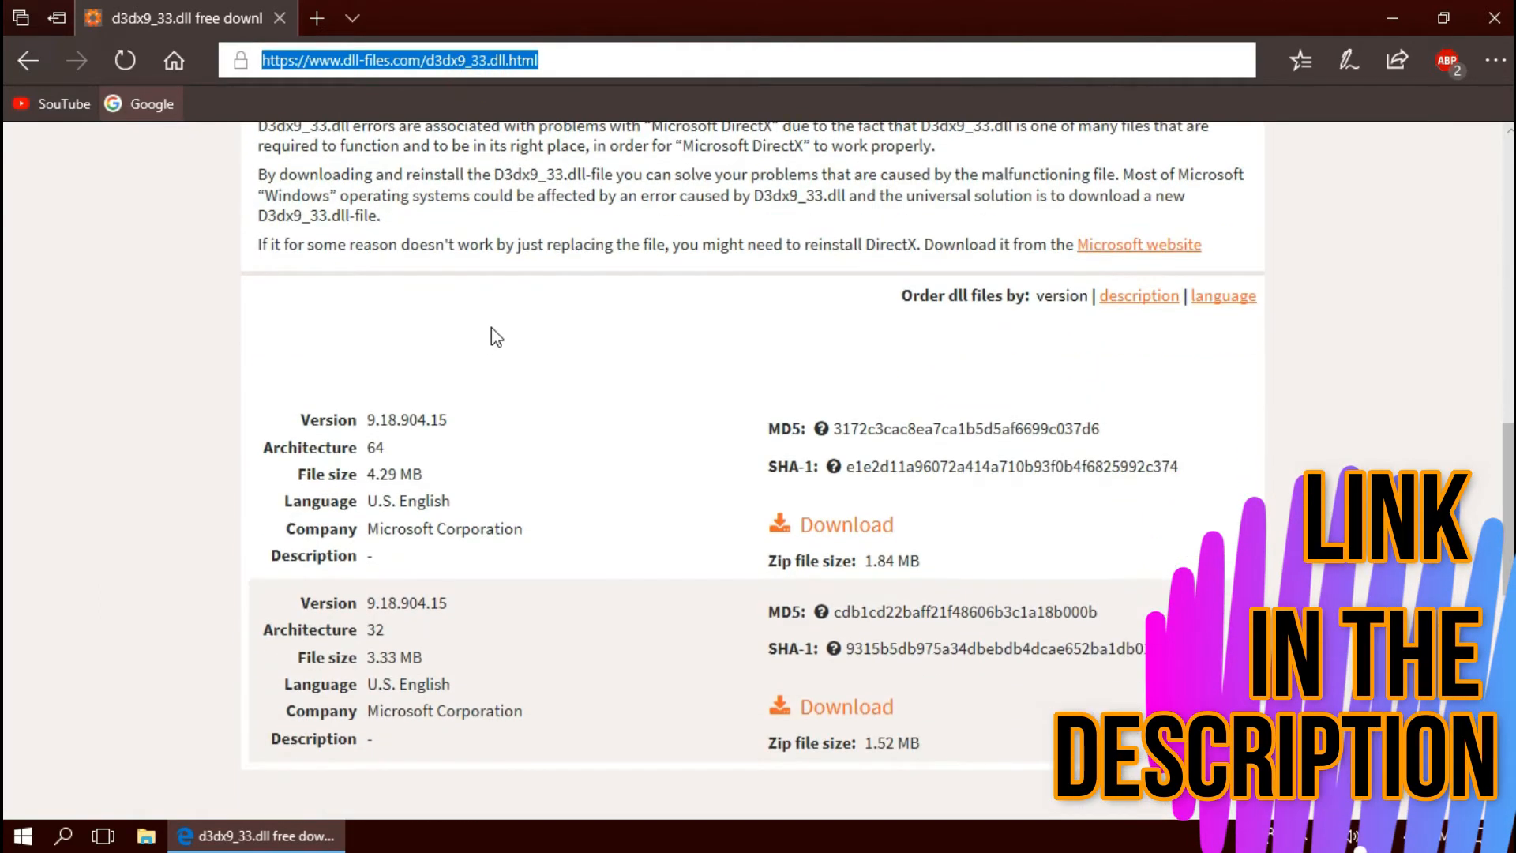
mouse_move(440, 468)
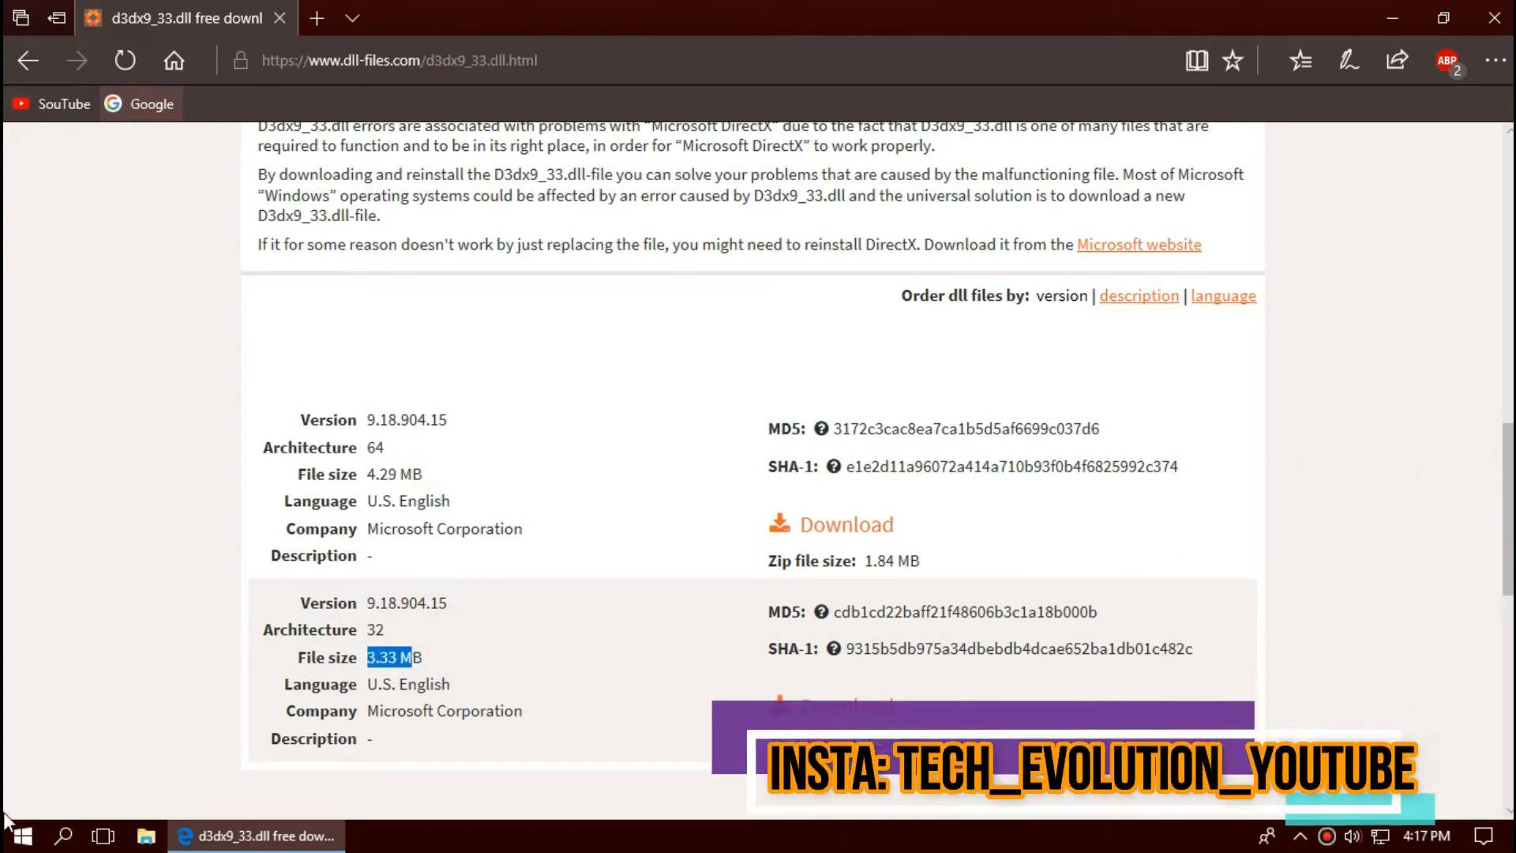
click(19, 835)
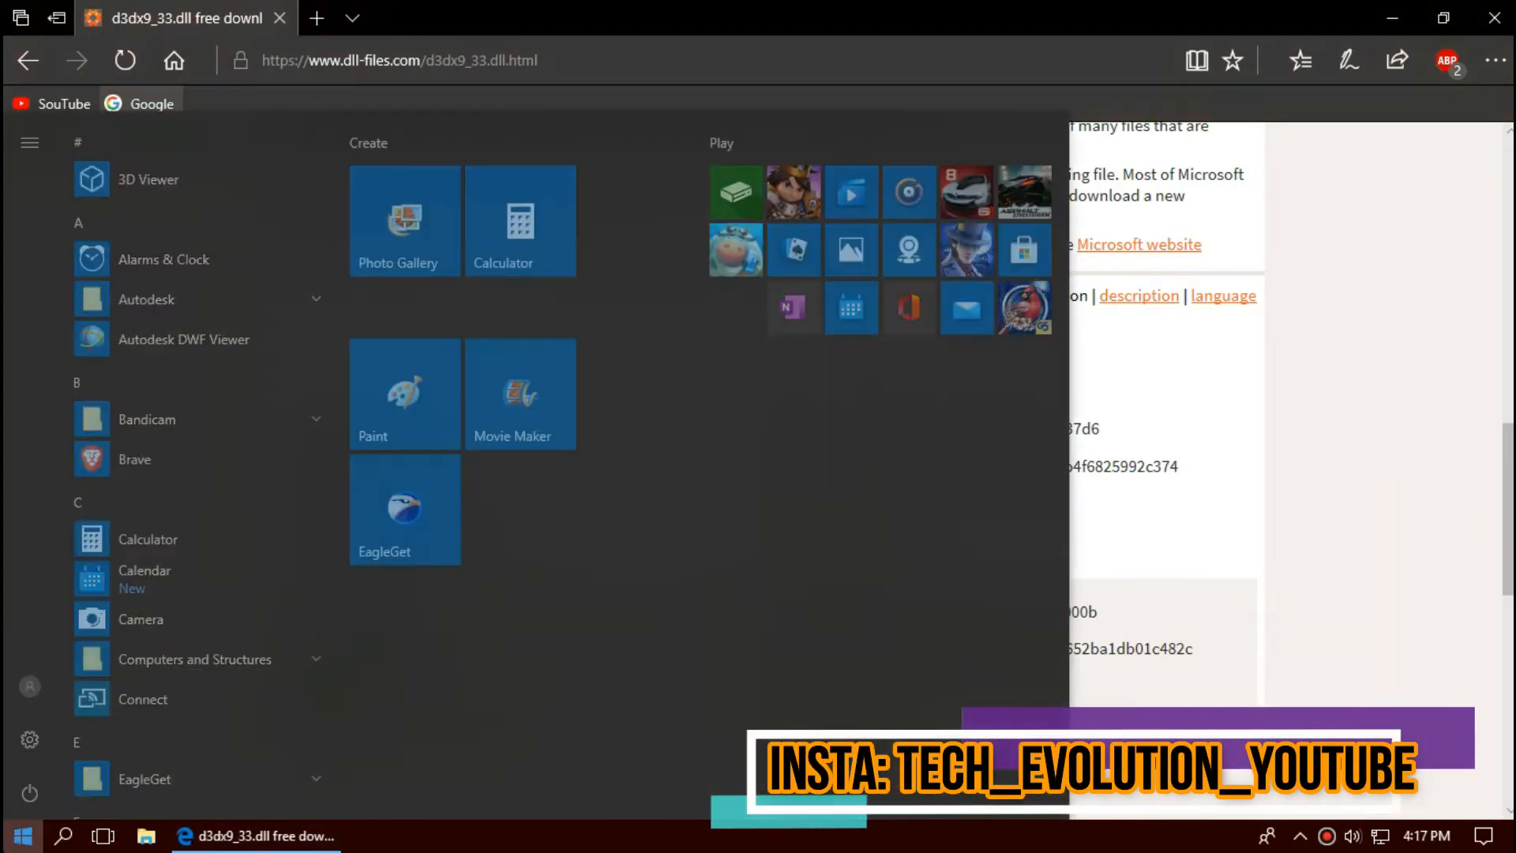
text(syst)
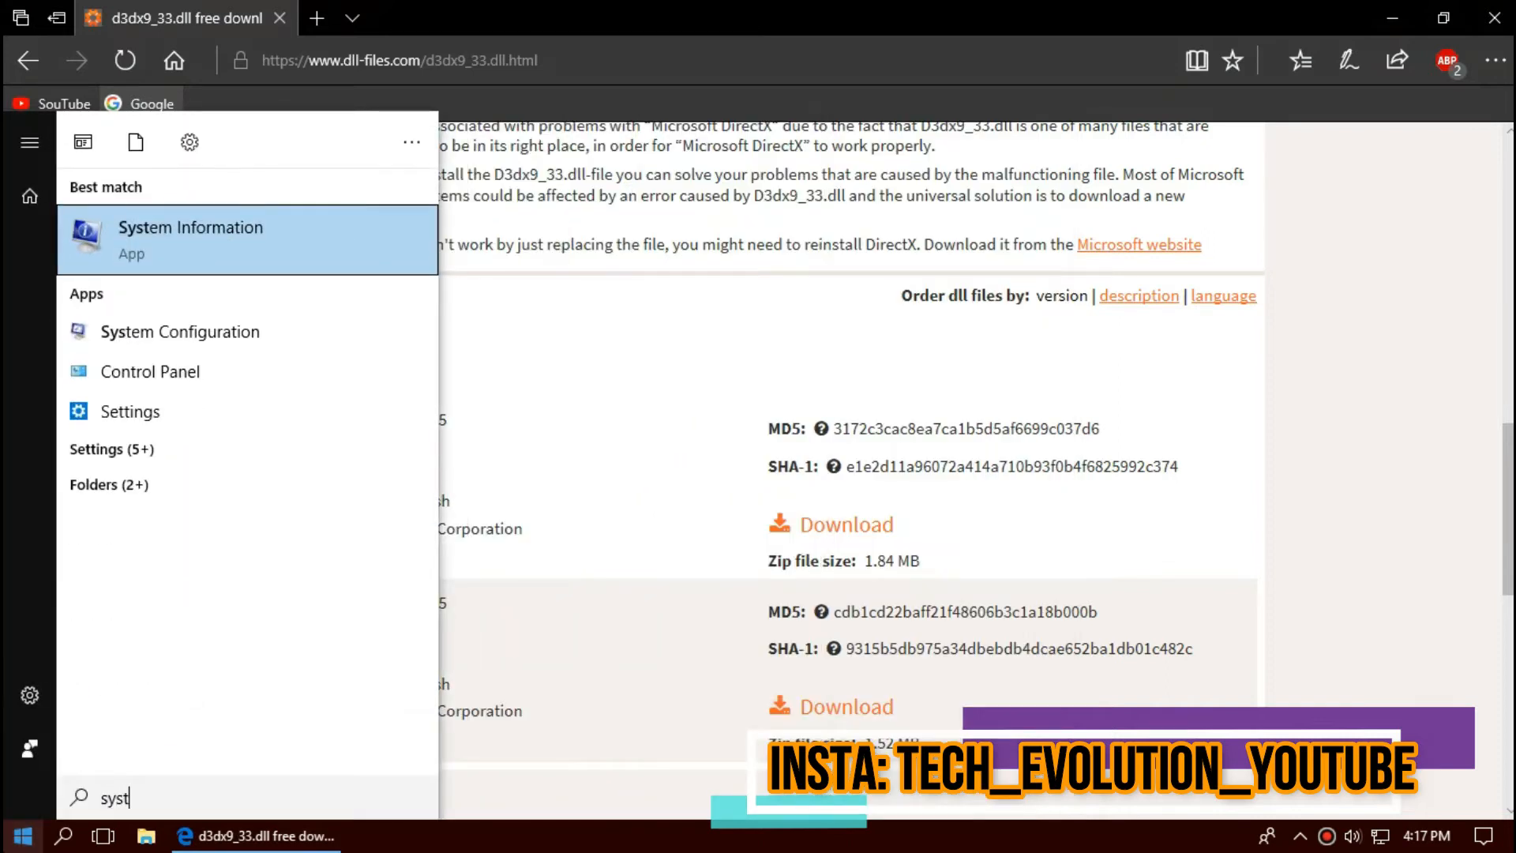
click(191, 240)
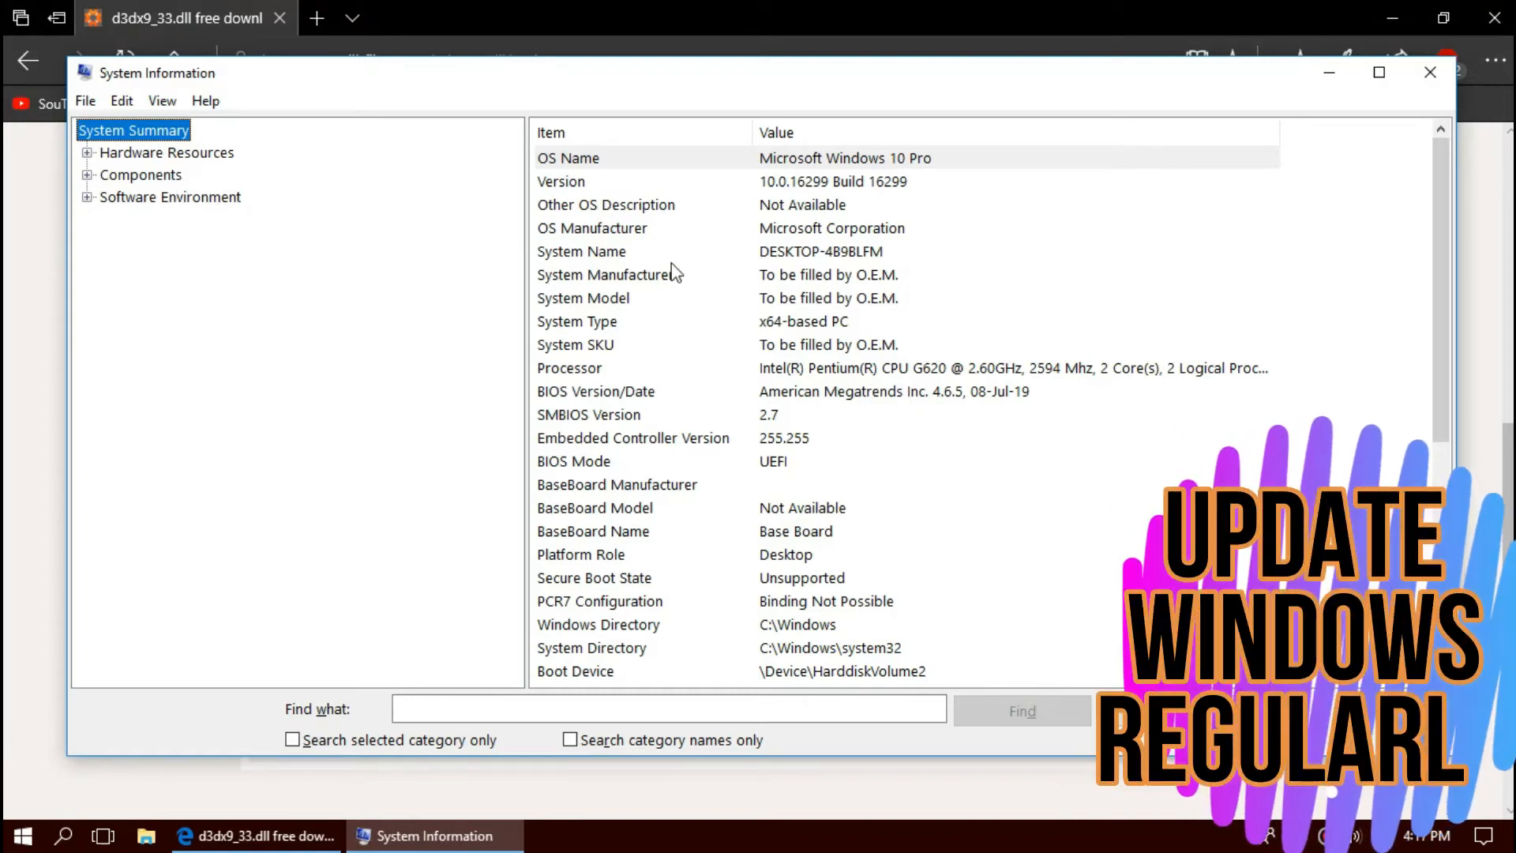
click(576, 320)
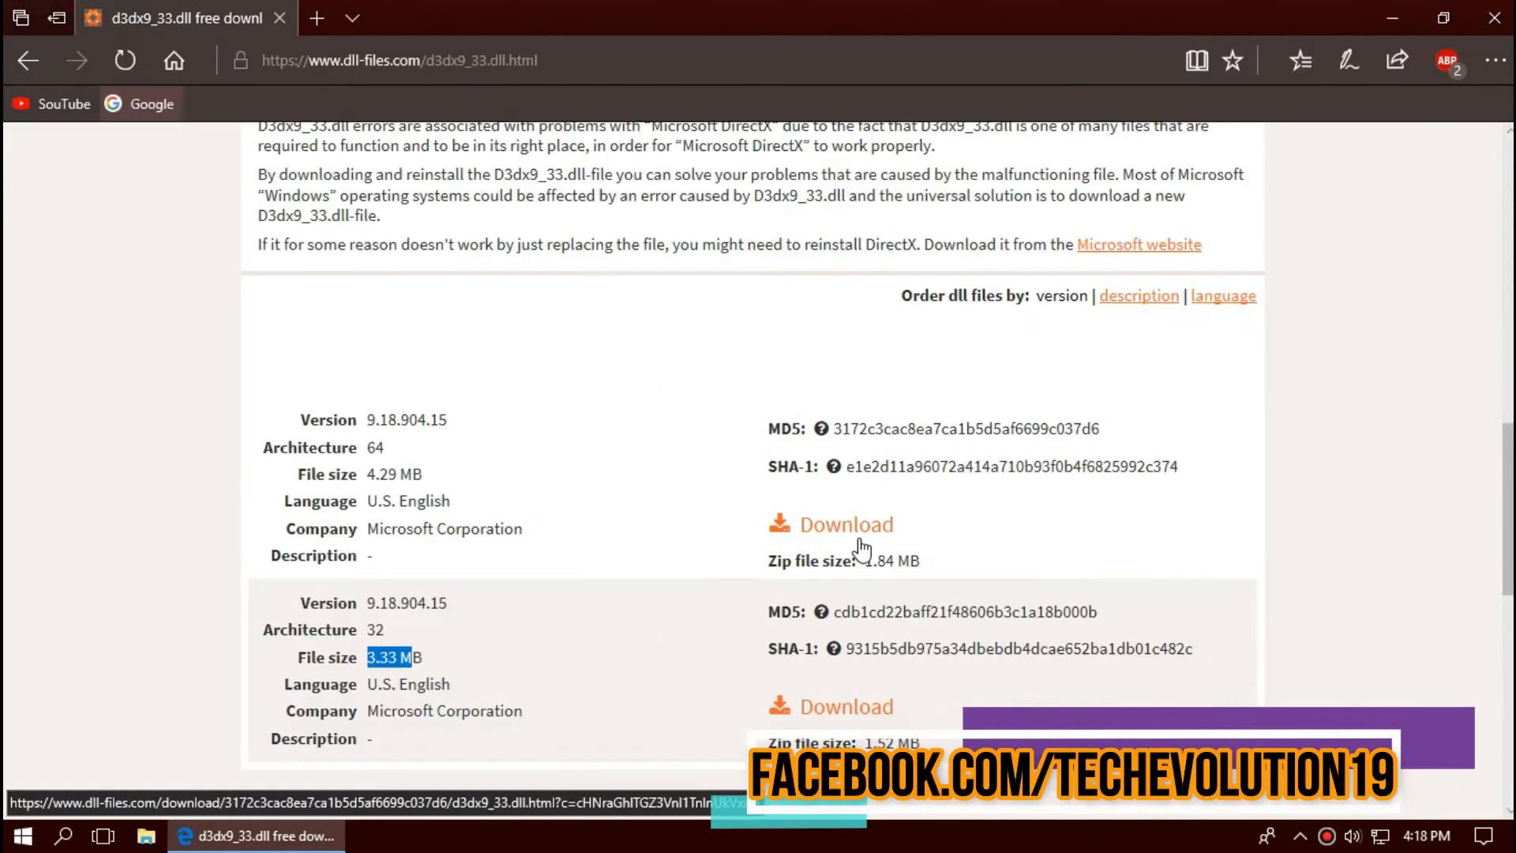
- Download the 64-bit d3dx9_33.zip (1.8 MB) and open it from Edge's download bar
click(844, 524)
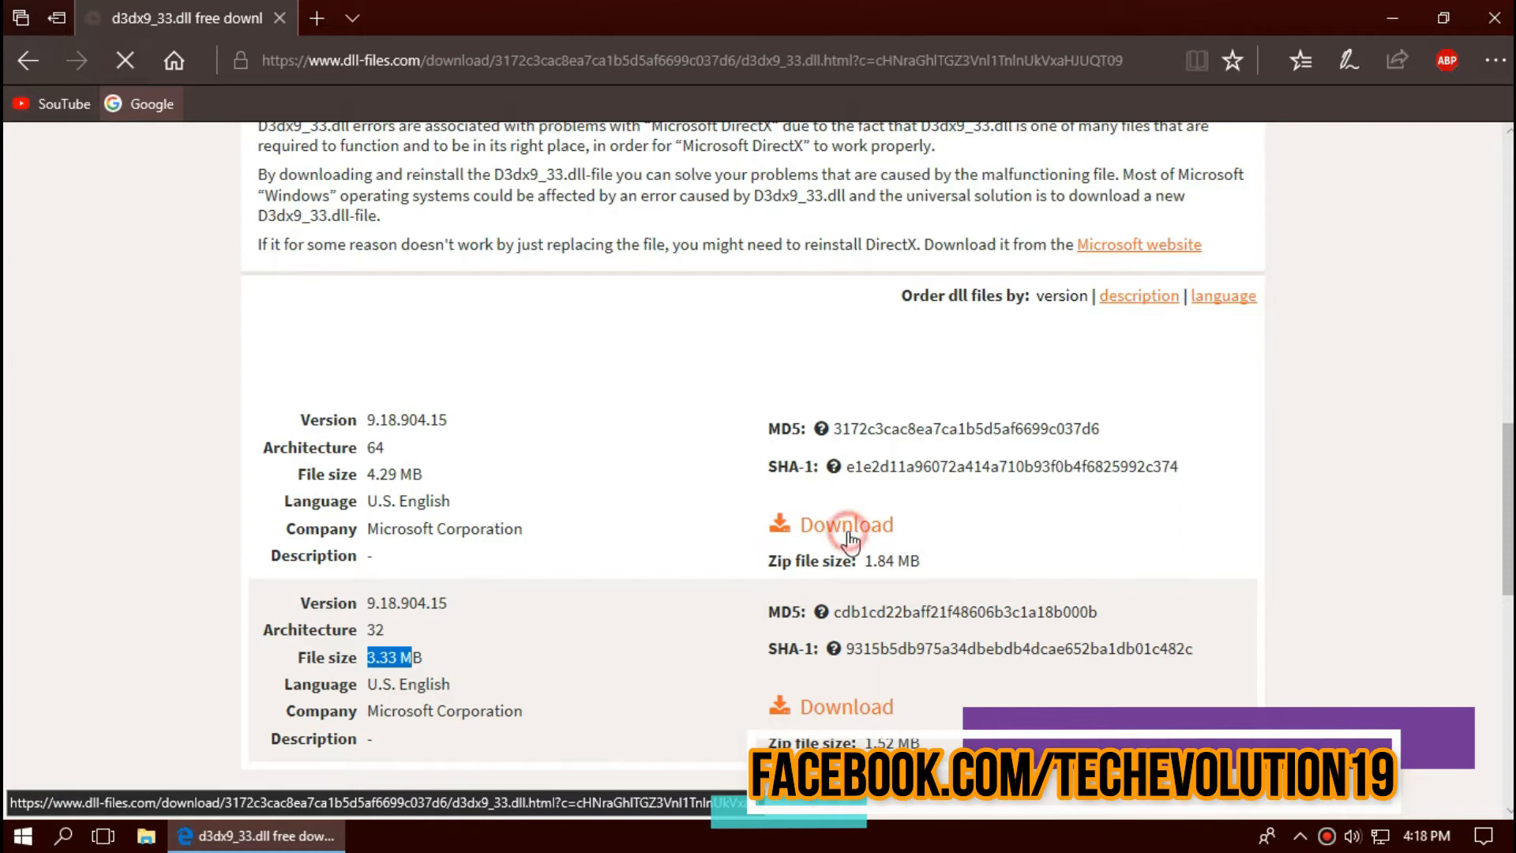
click(841, 524)
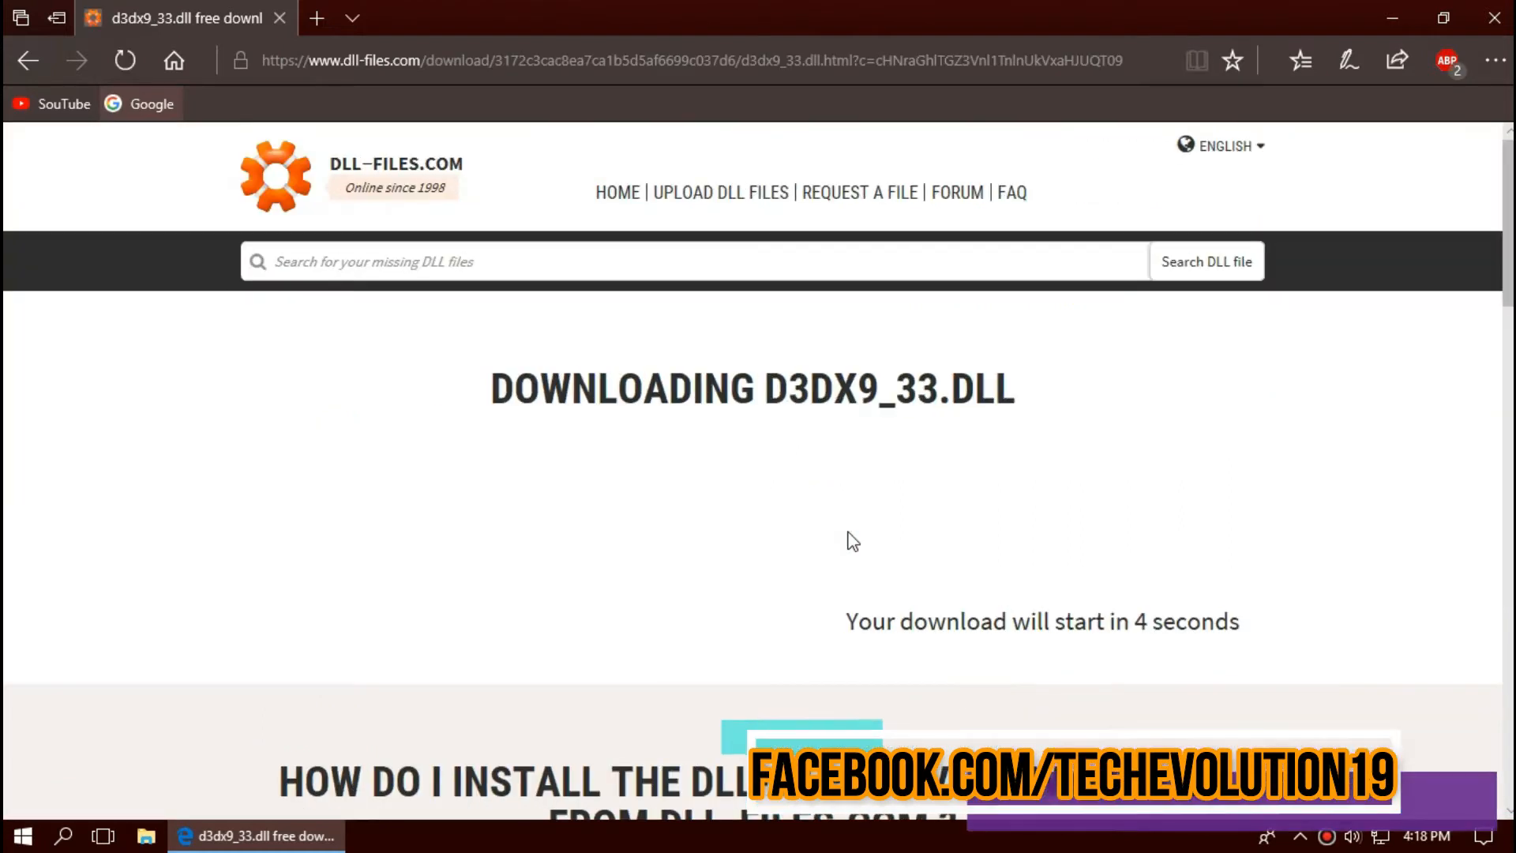
scroll(down, 3)
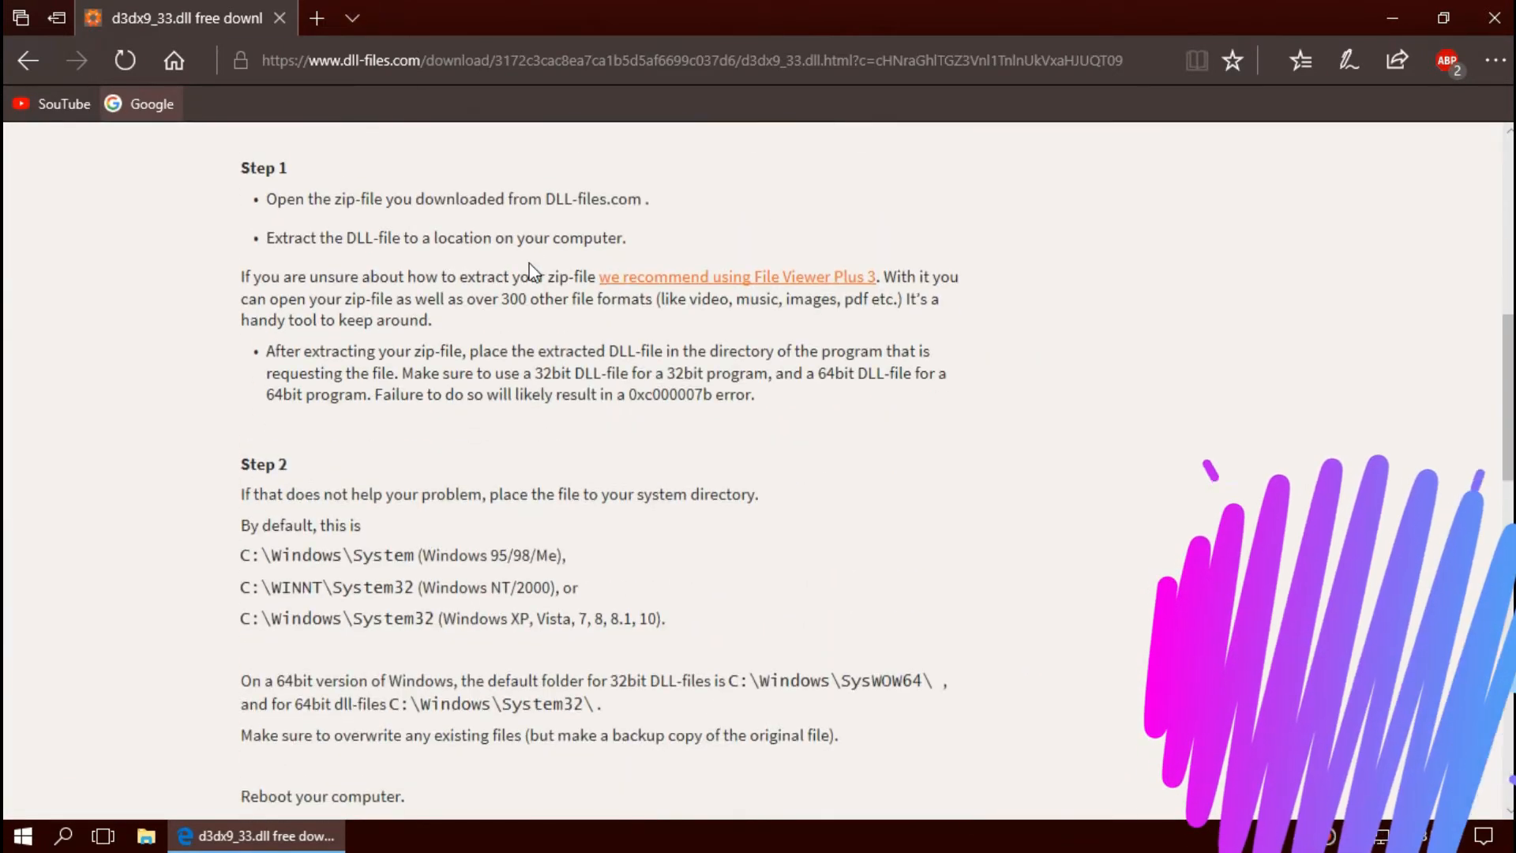
scroll(down, 3)
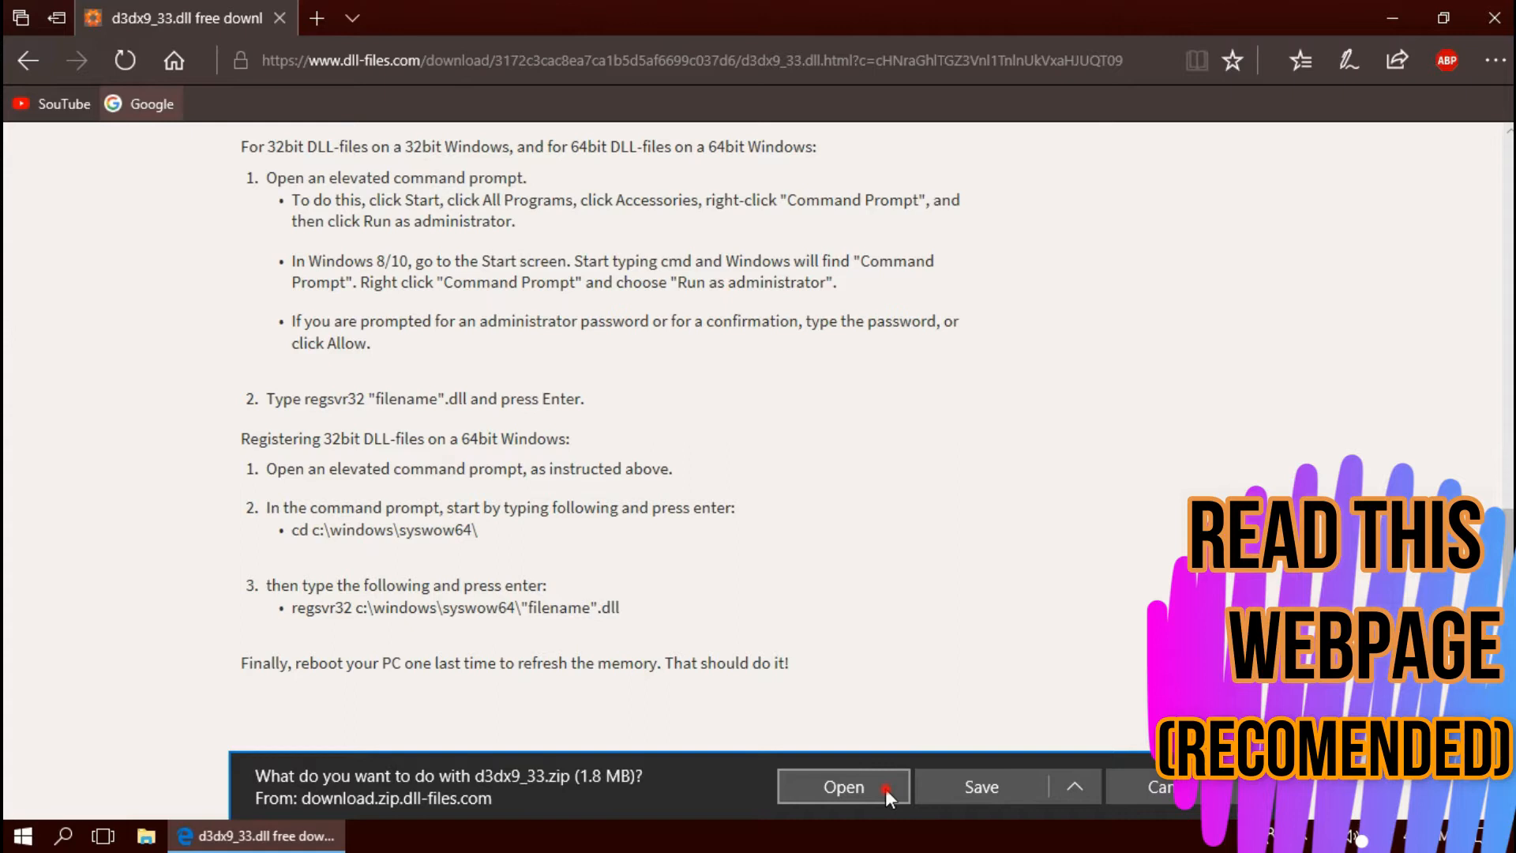
click(843, 786)
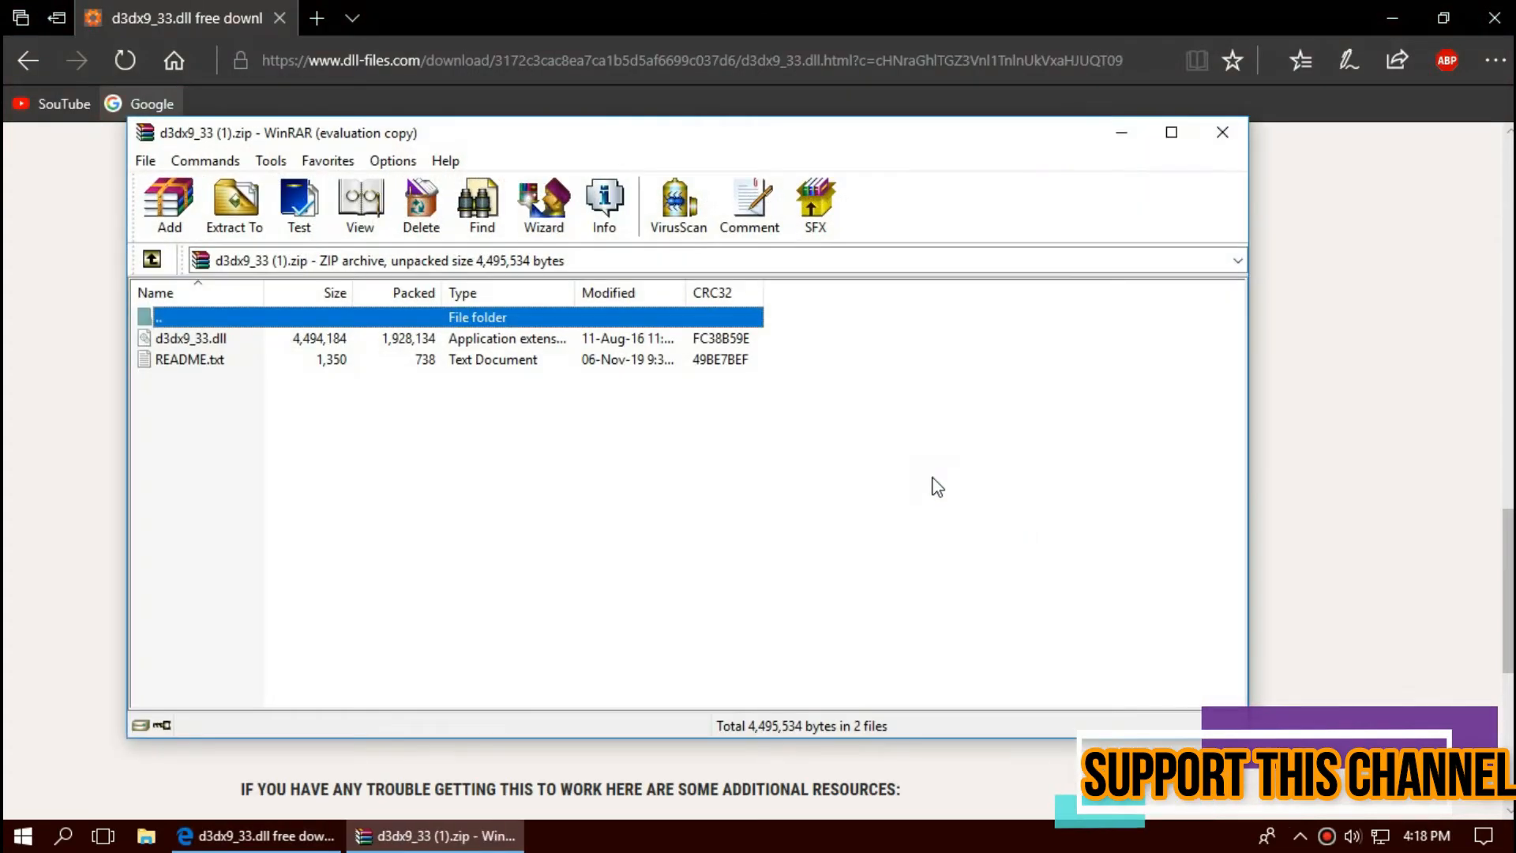
- Locate d3dx9_33.dll in the WinRAR file list of the opened archive
click(191, 338)
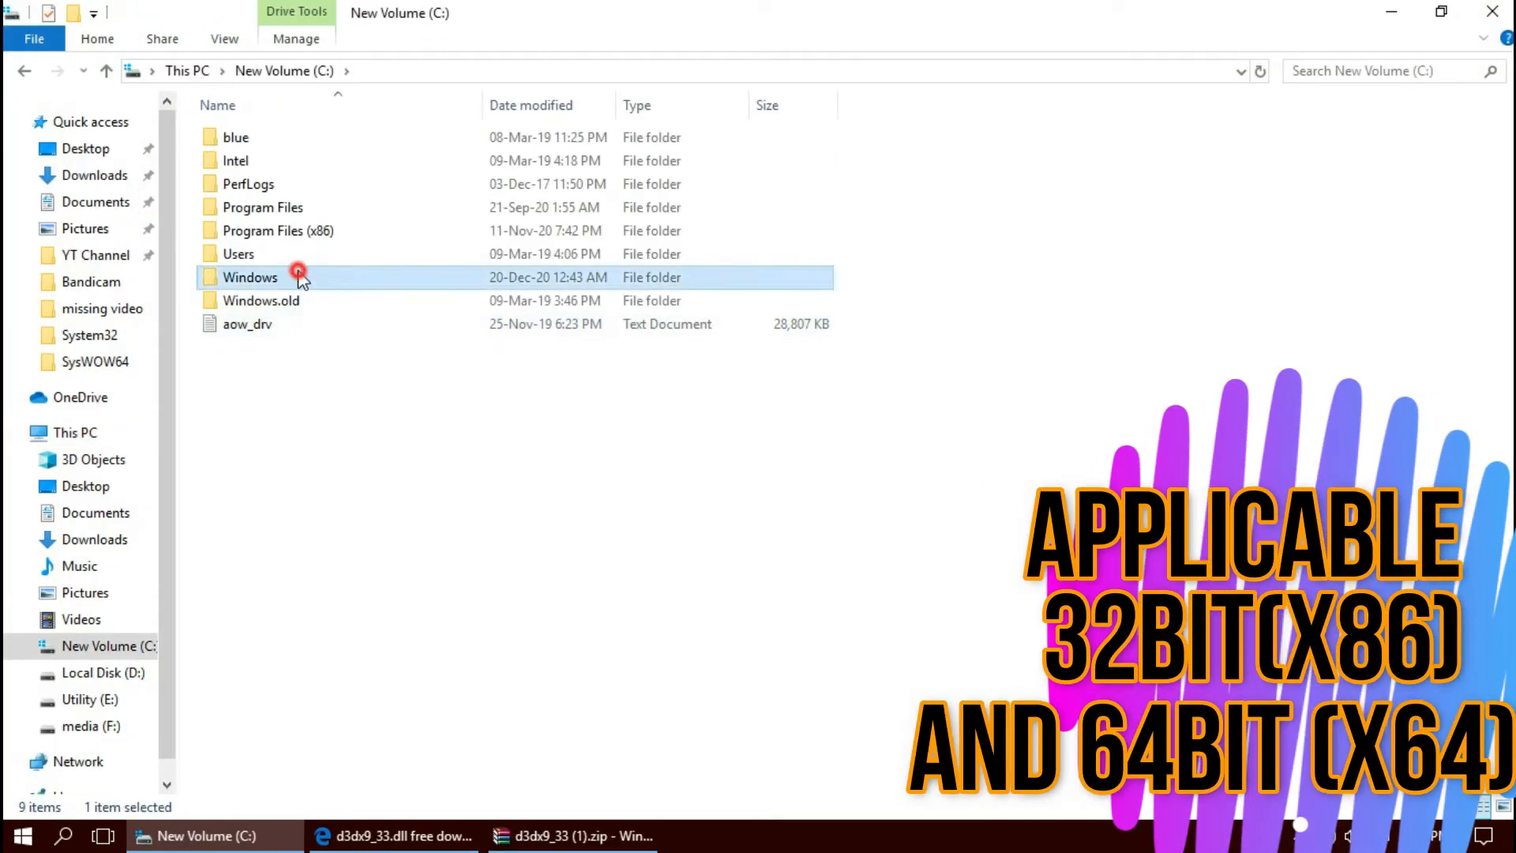
- Browse to C:\Windows\System32 and bring the WinRAR archive back up to drag in d3dx9_33.dll
double_click(251, 278)
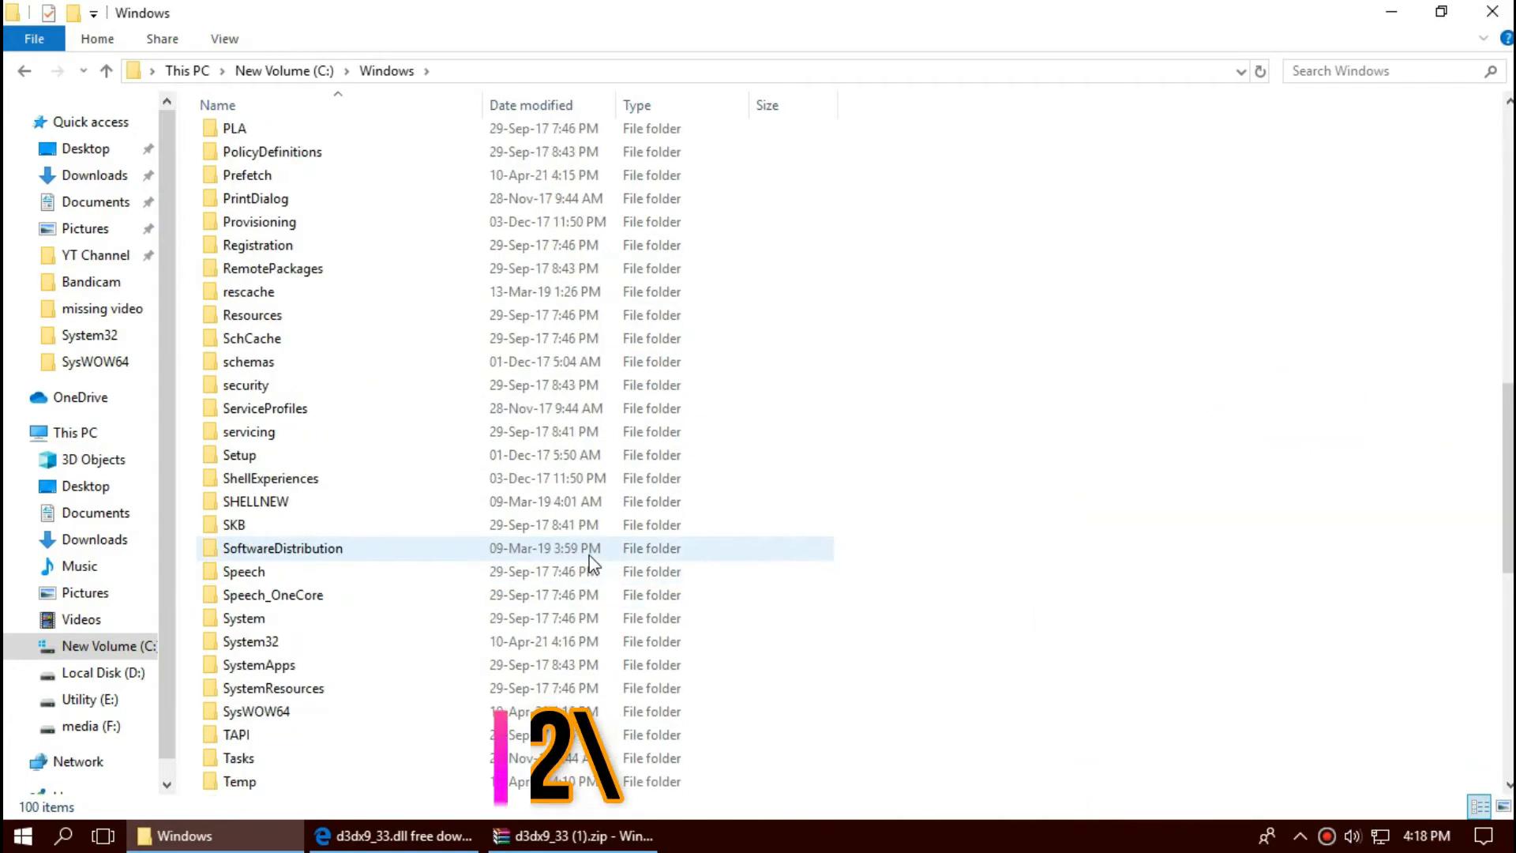
scroll(down, 3)
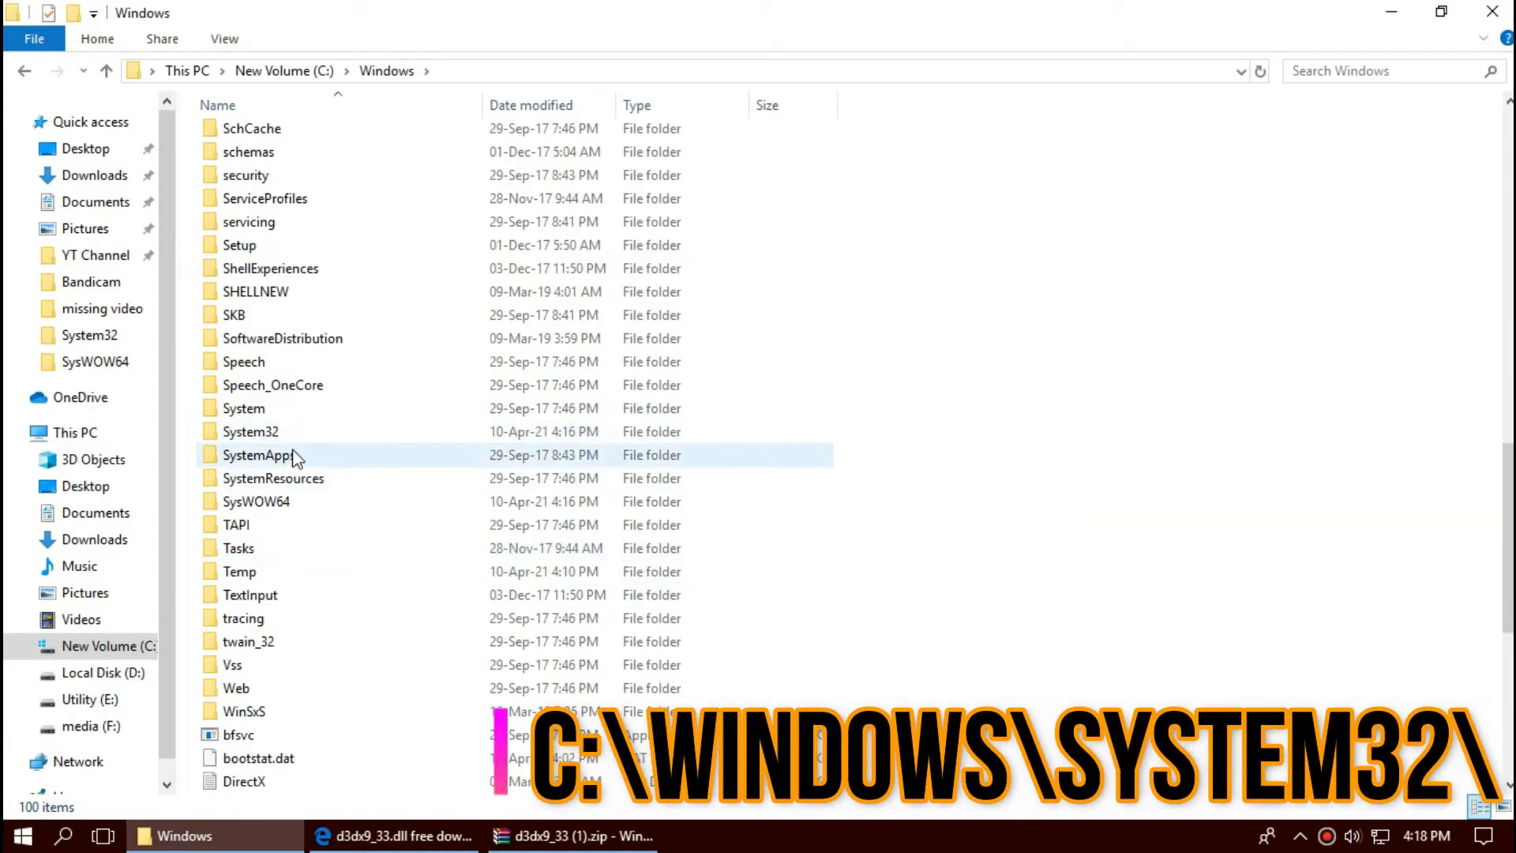
double_click(251, 431)
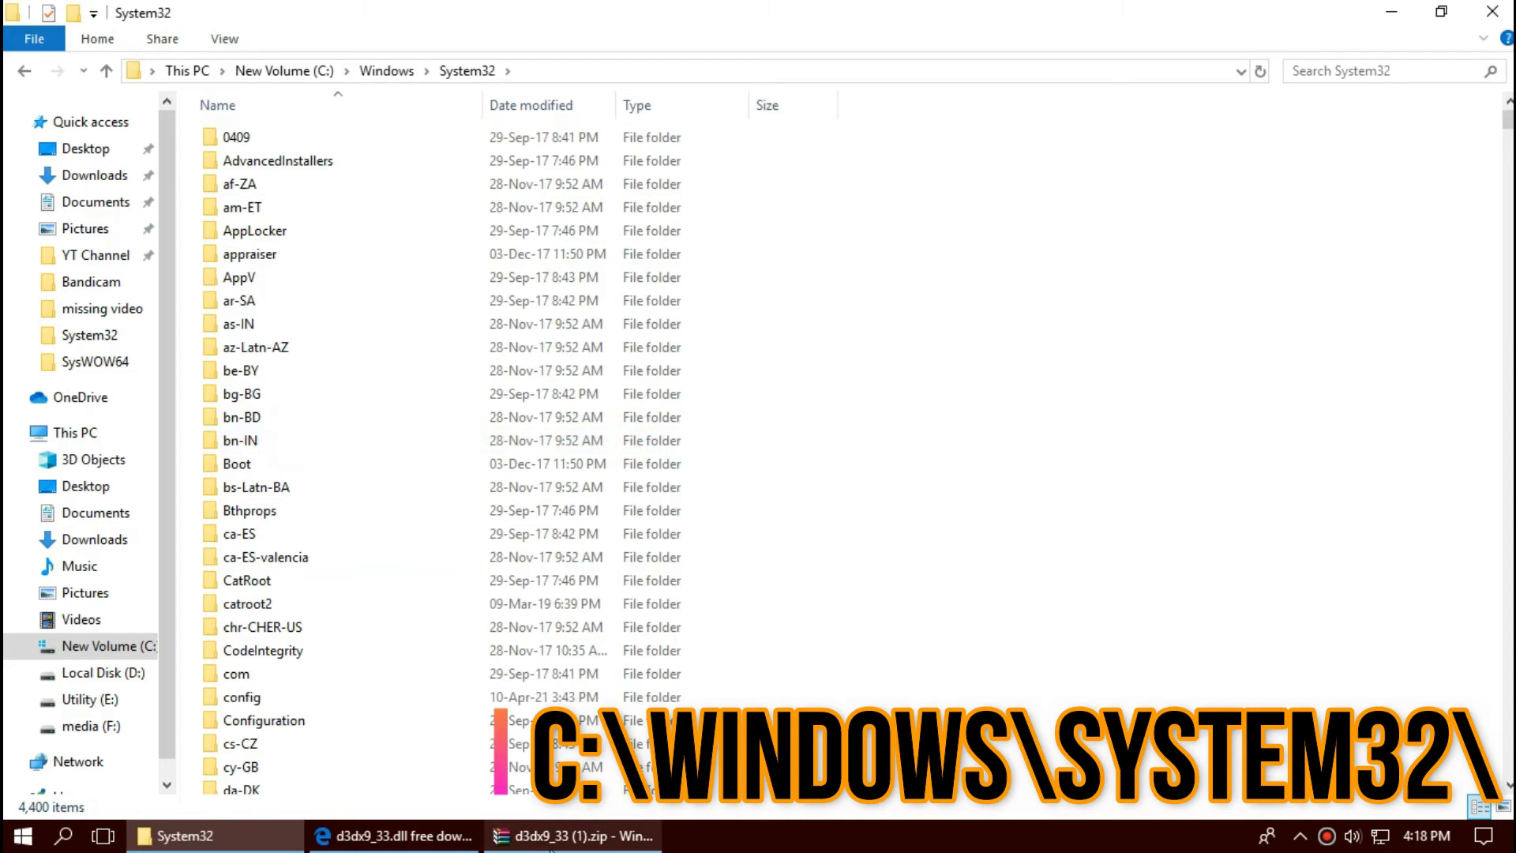
click(571, 835)
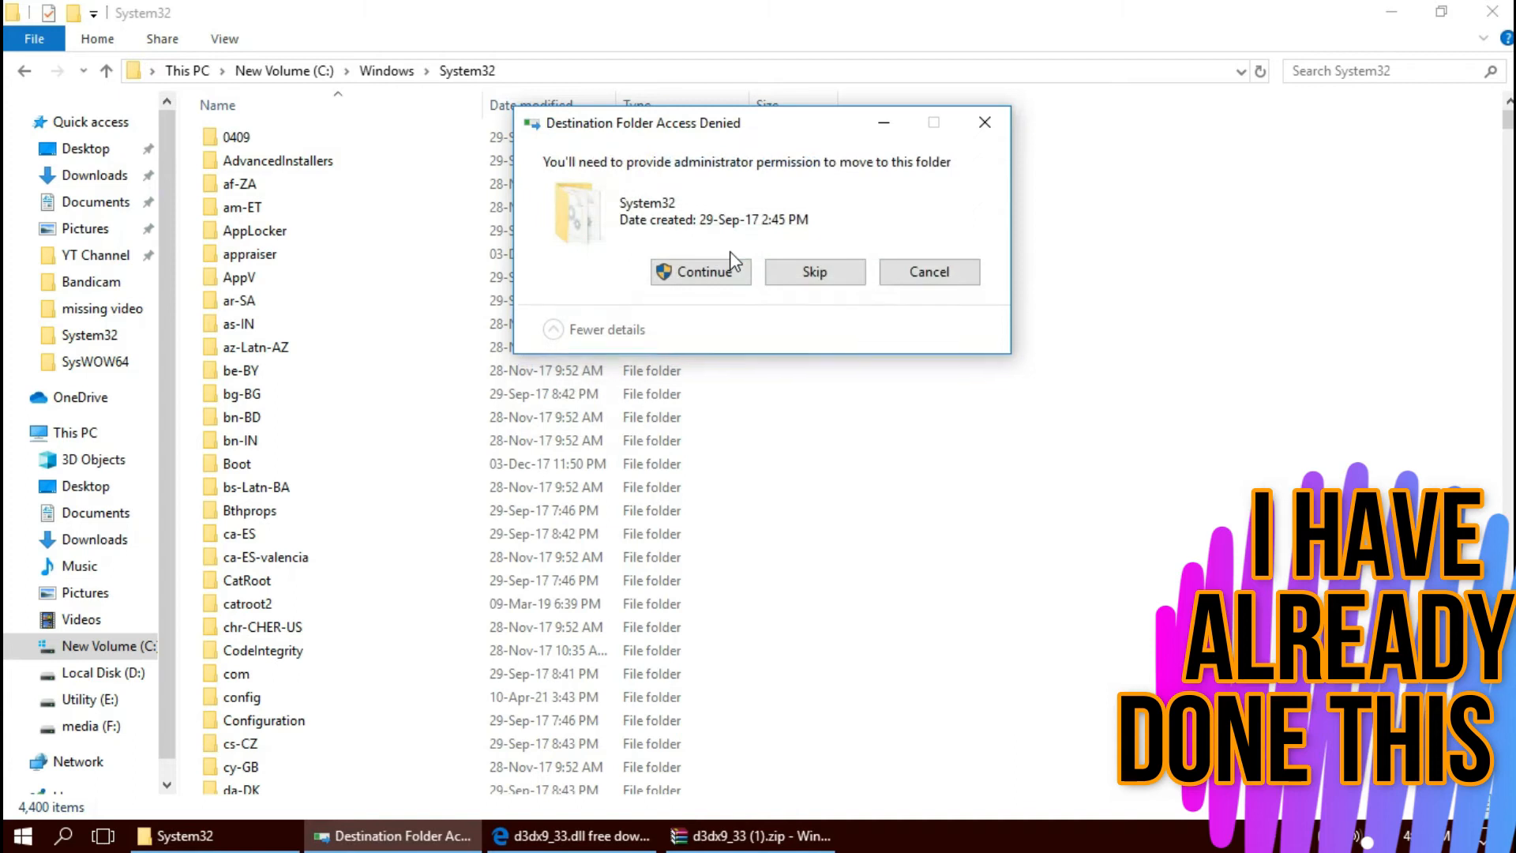
- Grant administrator permission for the move and search System32 for d3dx9_33.dll to verify it
click(699, 271)
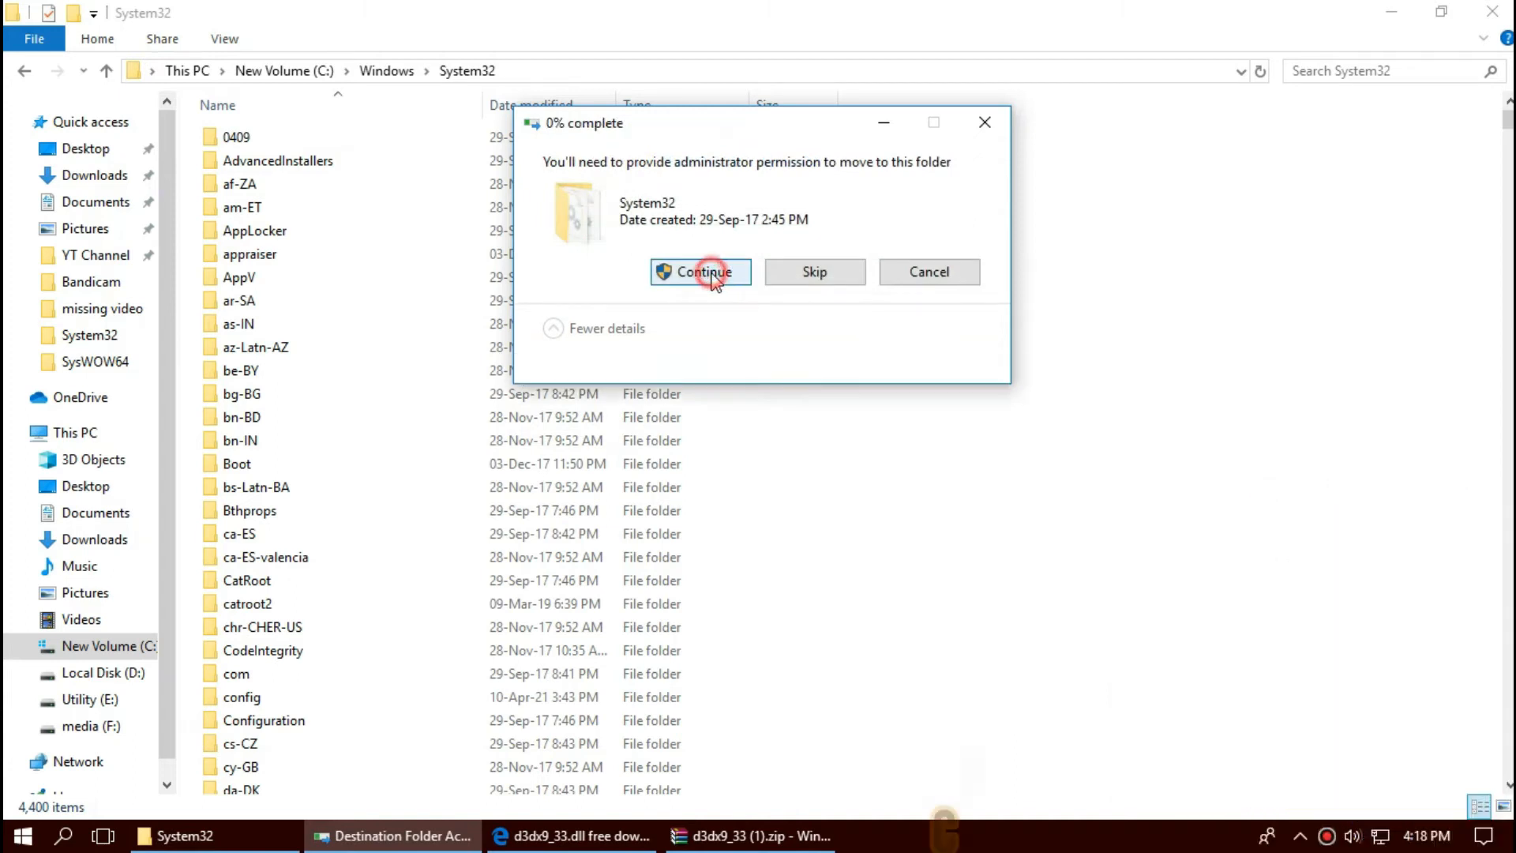
click(701, 271)
text(d3dx9_33.dll)
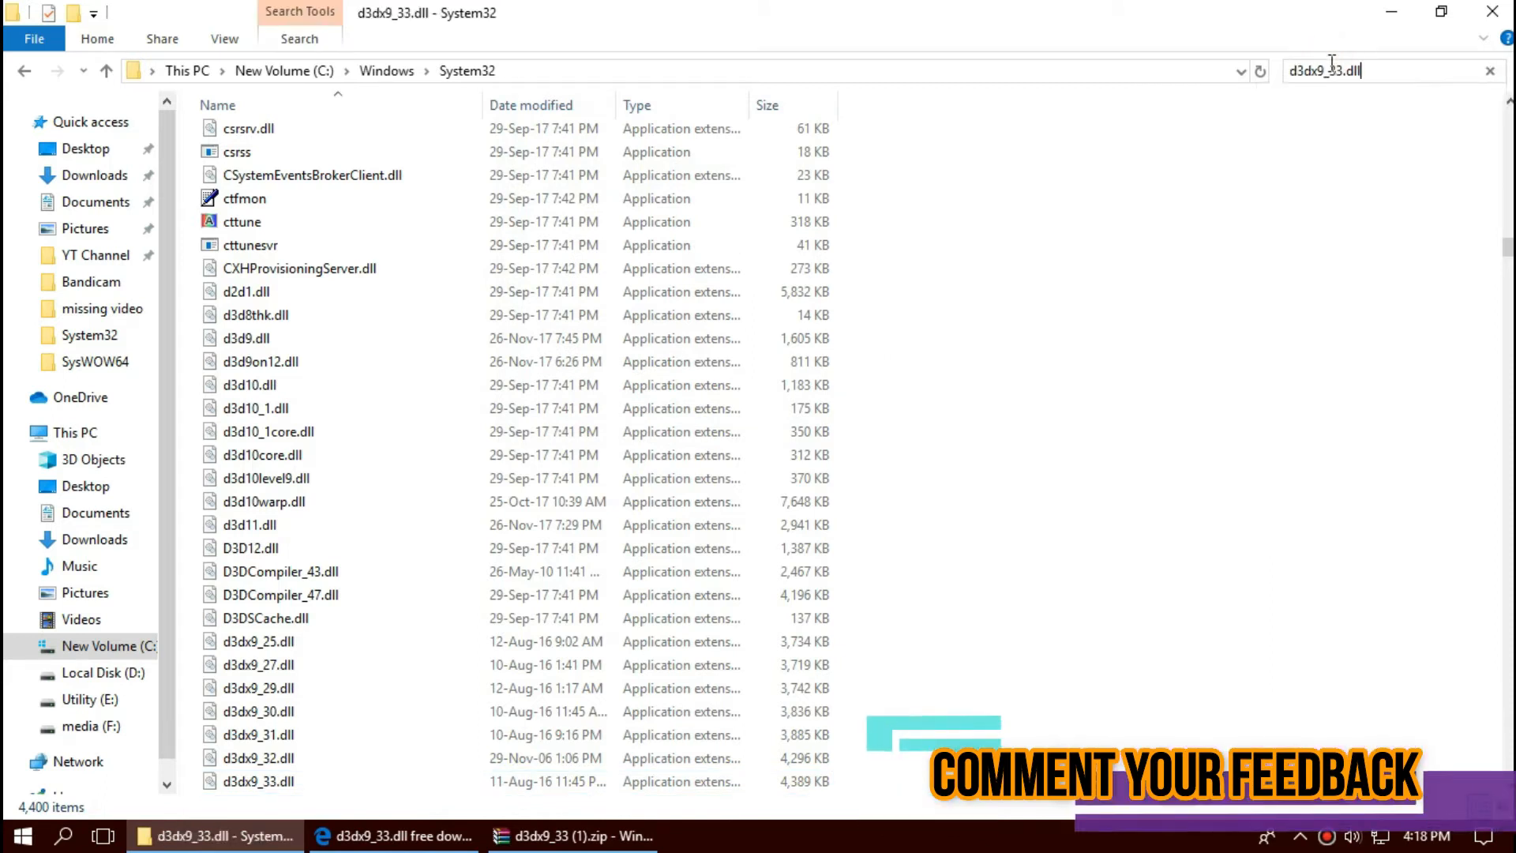
key(Enter)
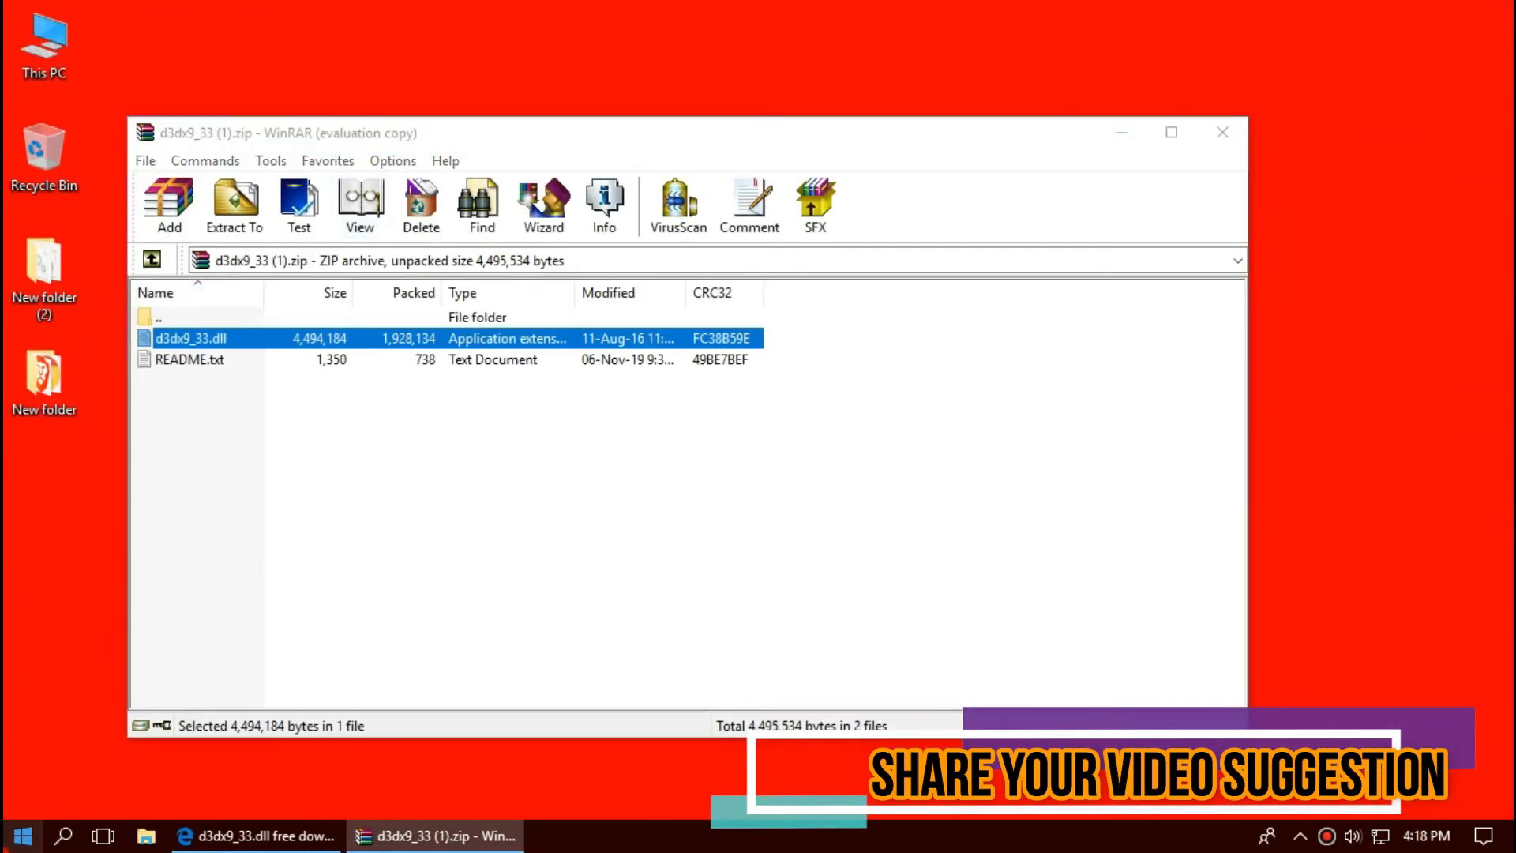
- Open a new File Explorer window at This PC from the taskbar
click(20, 835)
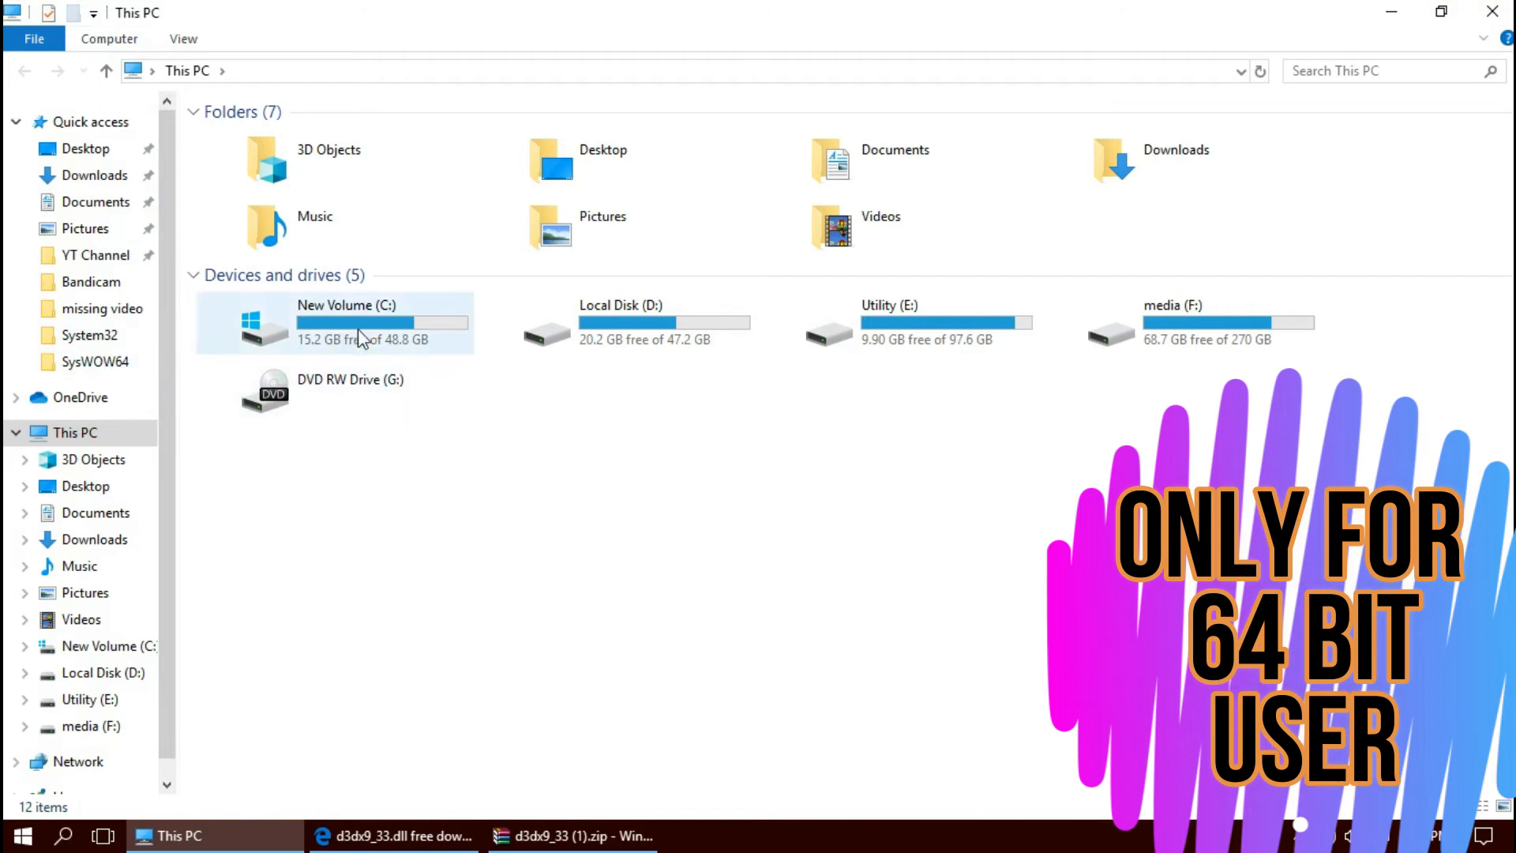
- Browse to C:\Windows\SysWOW64 and bring the WinRAR archive back up to drag in d3dx9_33.dll
double_click(345, 322)
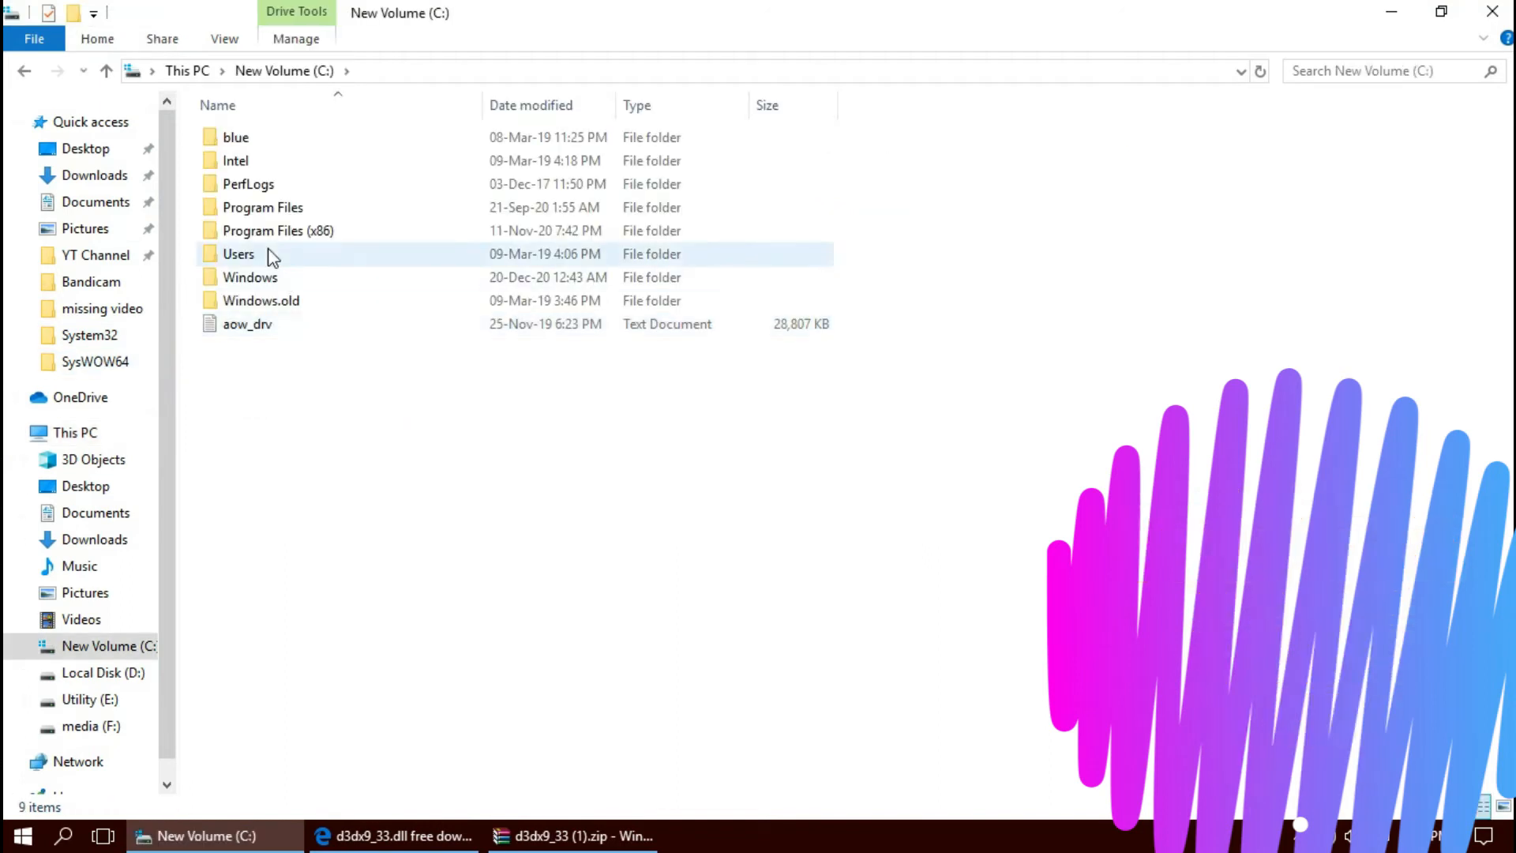
double_click(251, 278)
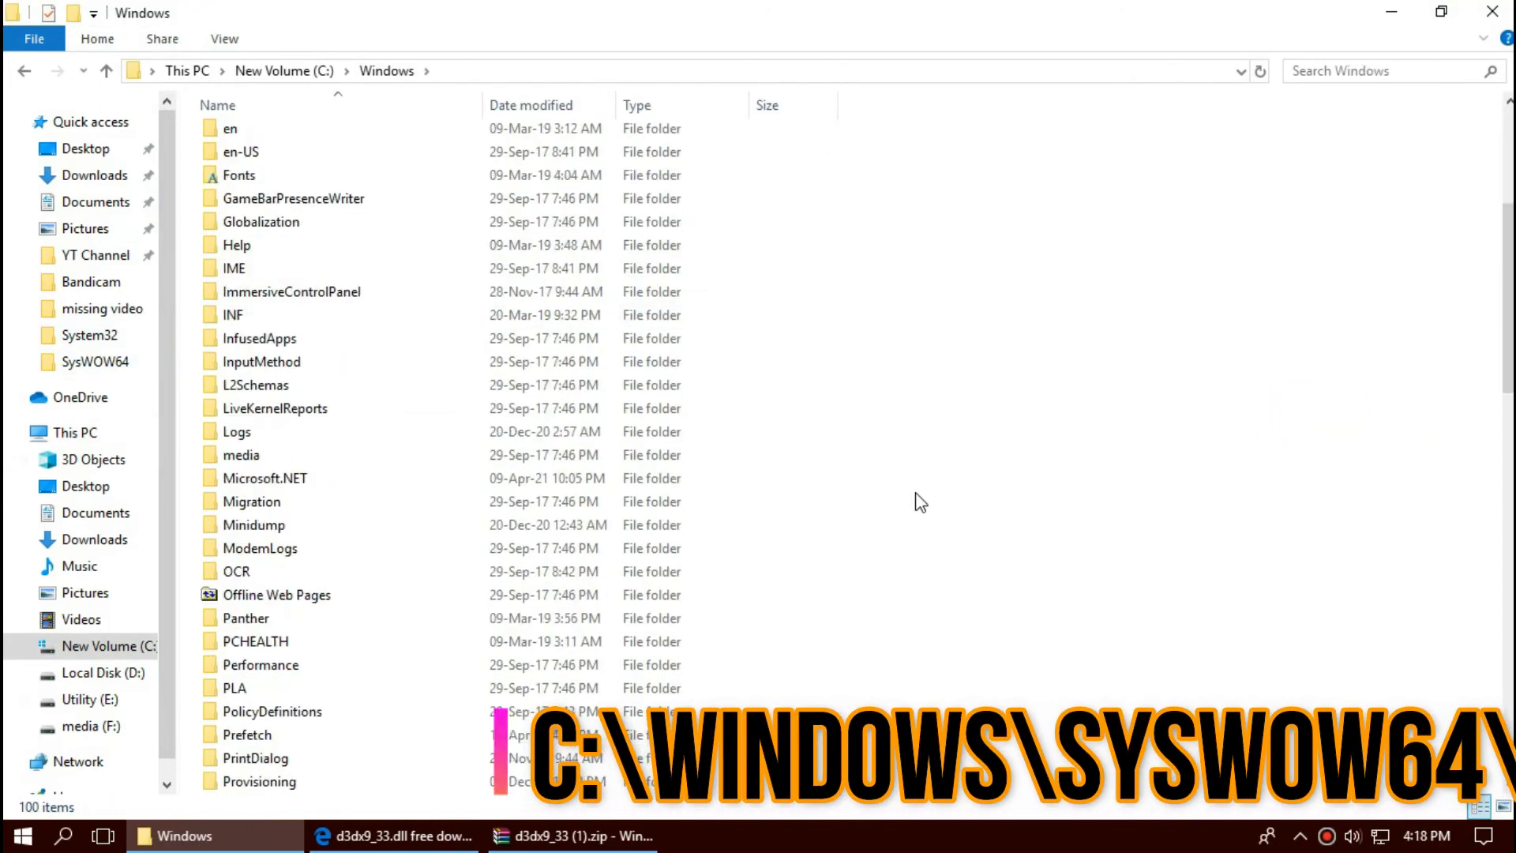
scroll(down, 3)
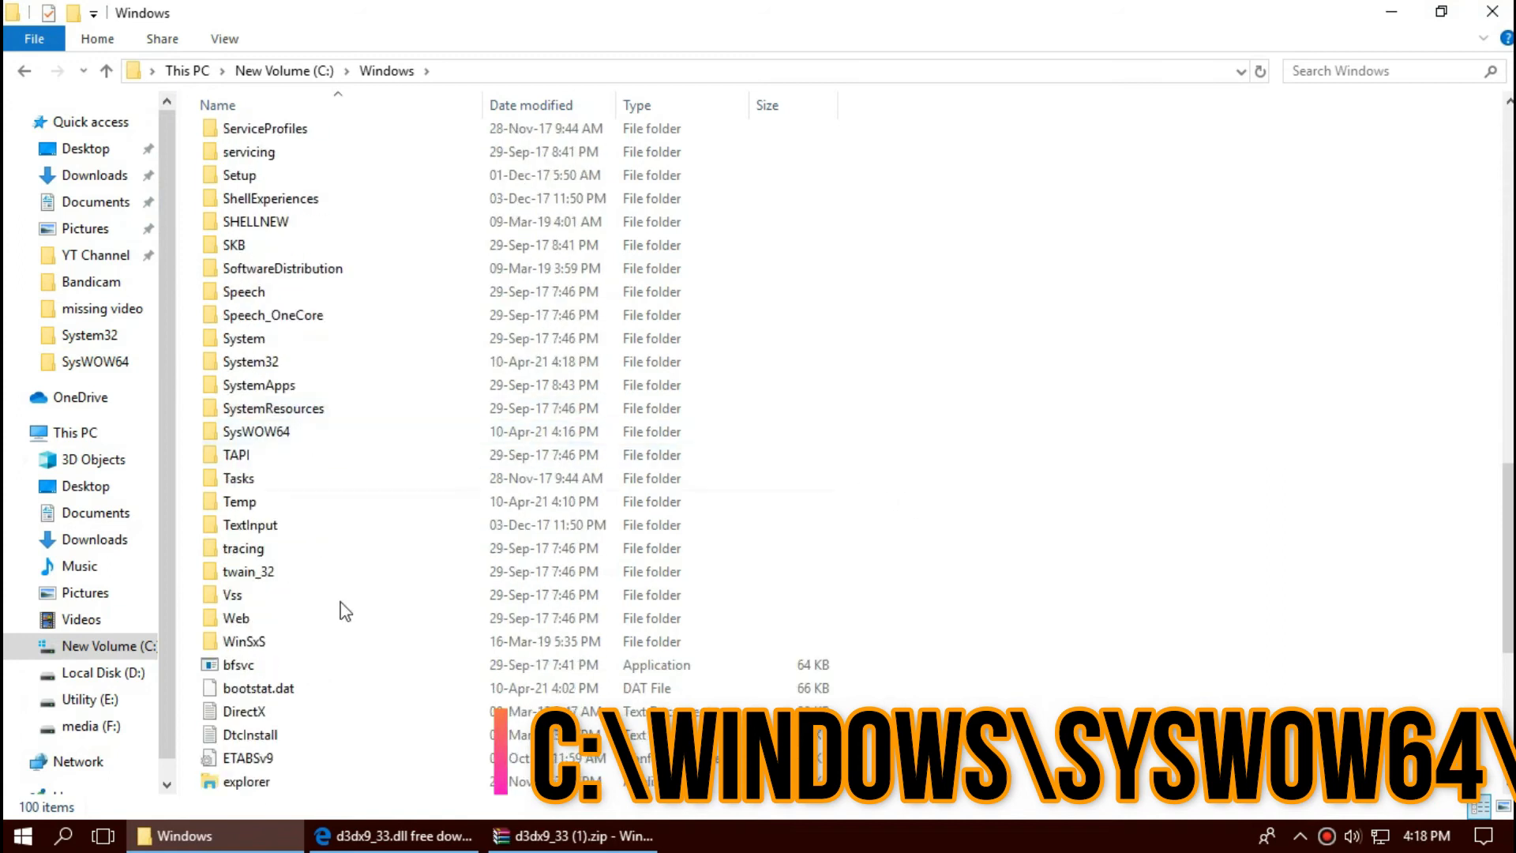
click(256, 431)
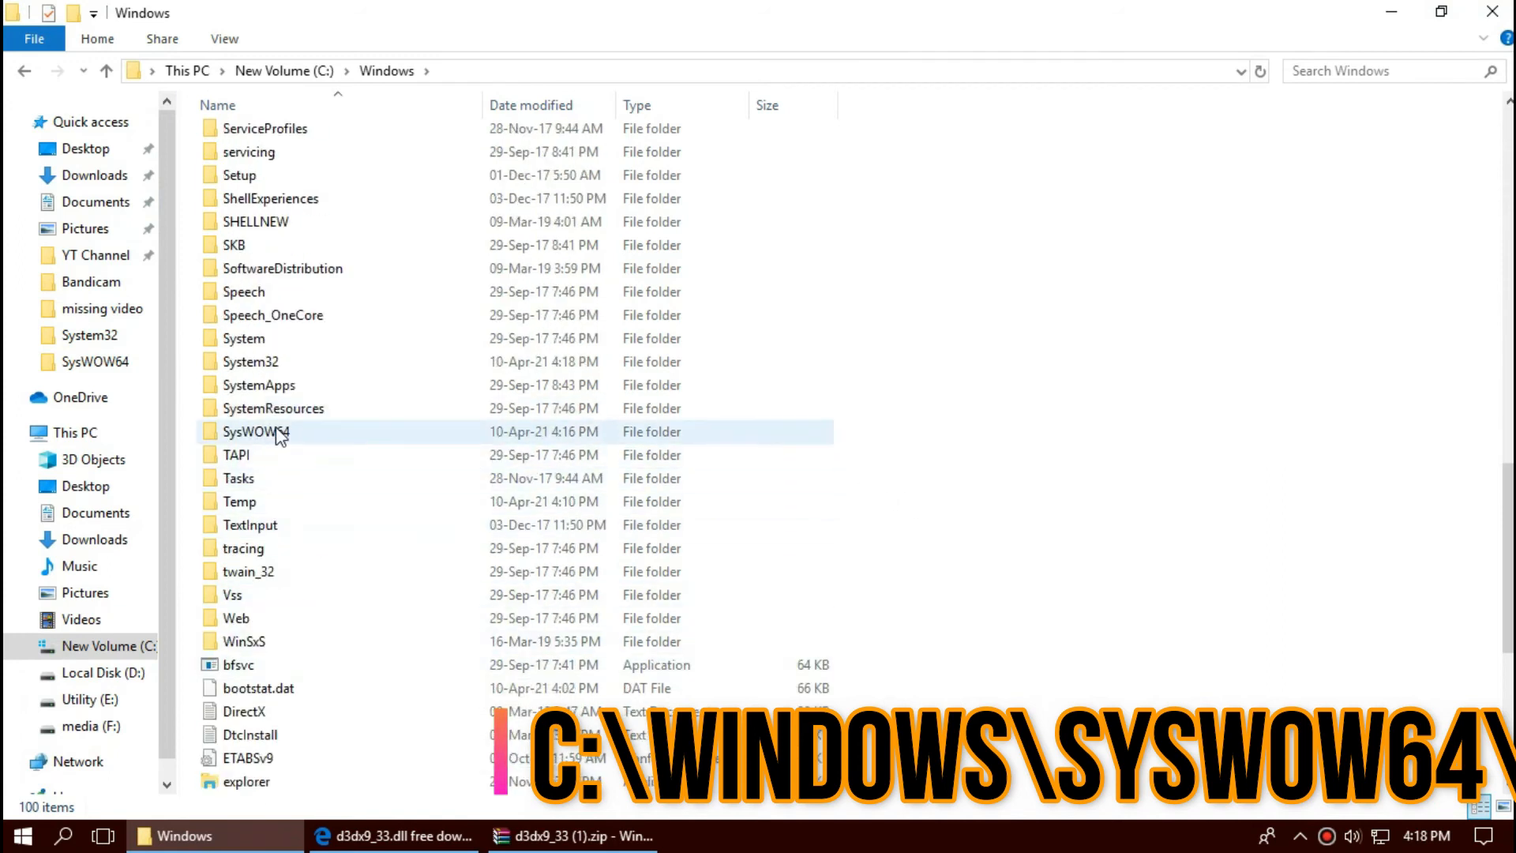
double_click(256, 431)
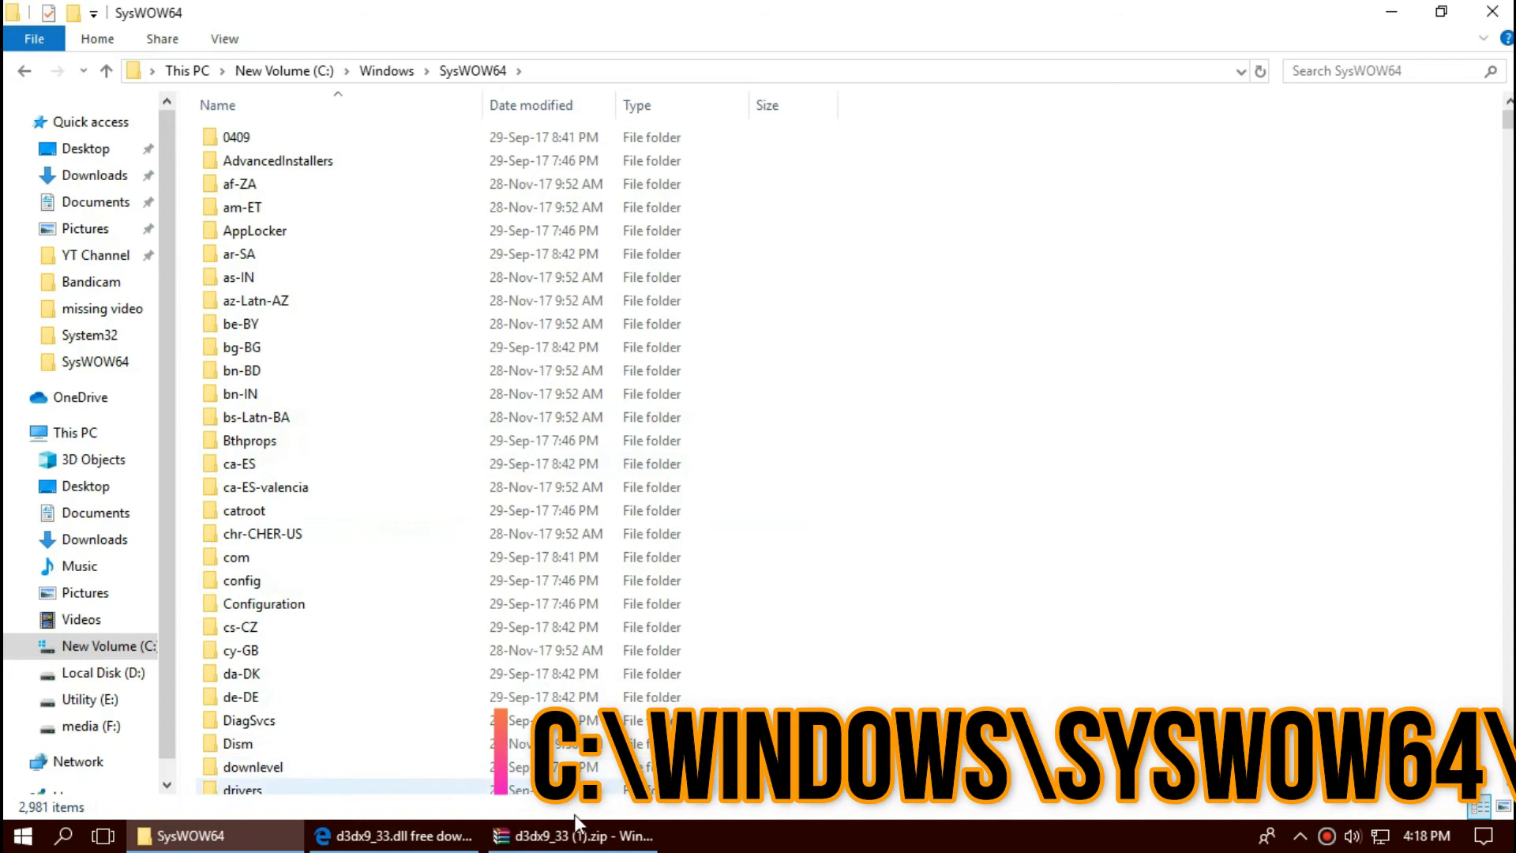
click(572, 833)
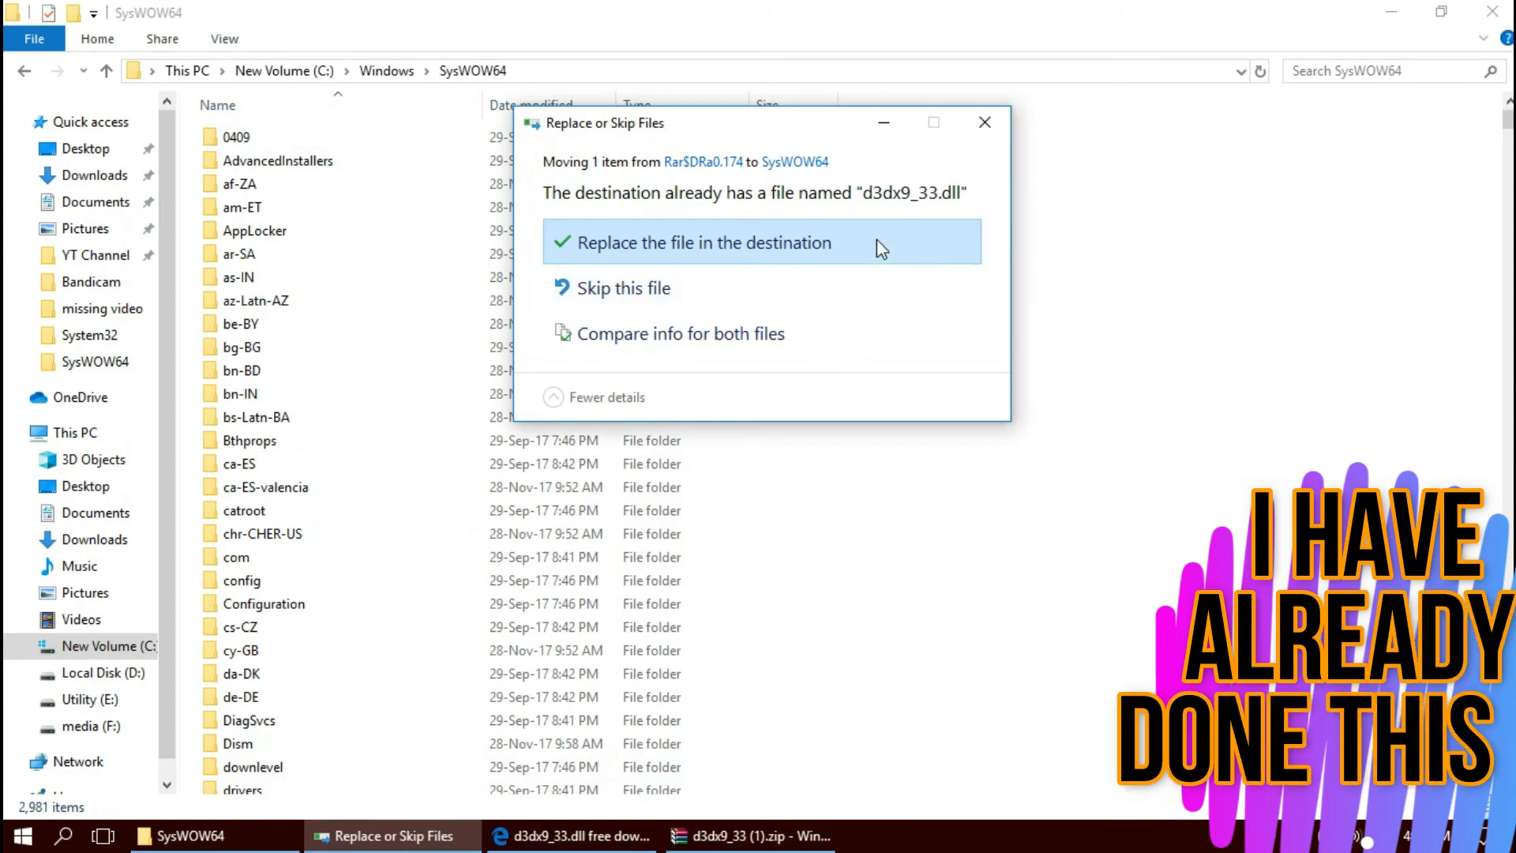
- Replace the existing d3dx9_33.dll with administrator permission and search SysWOW64 to verify it
click(701, 243)
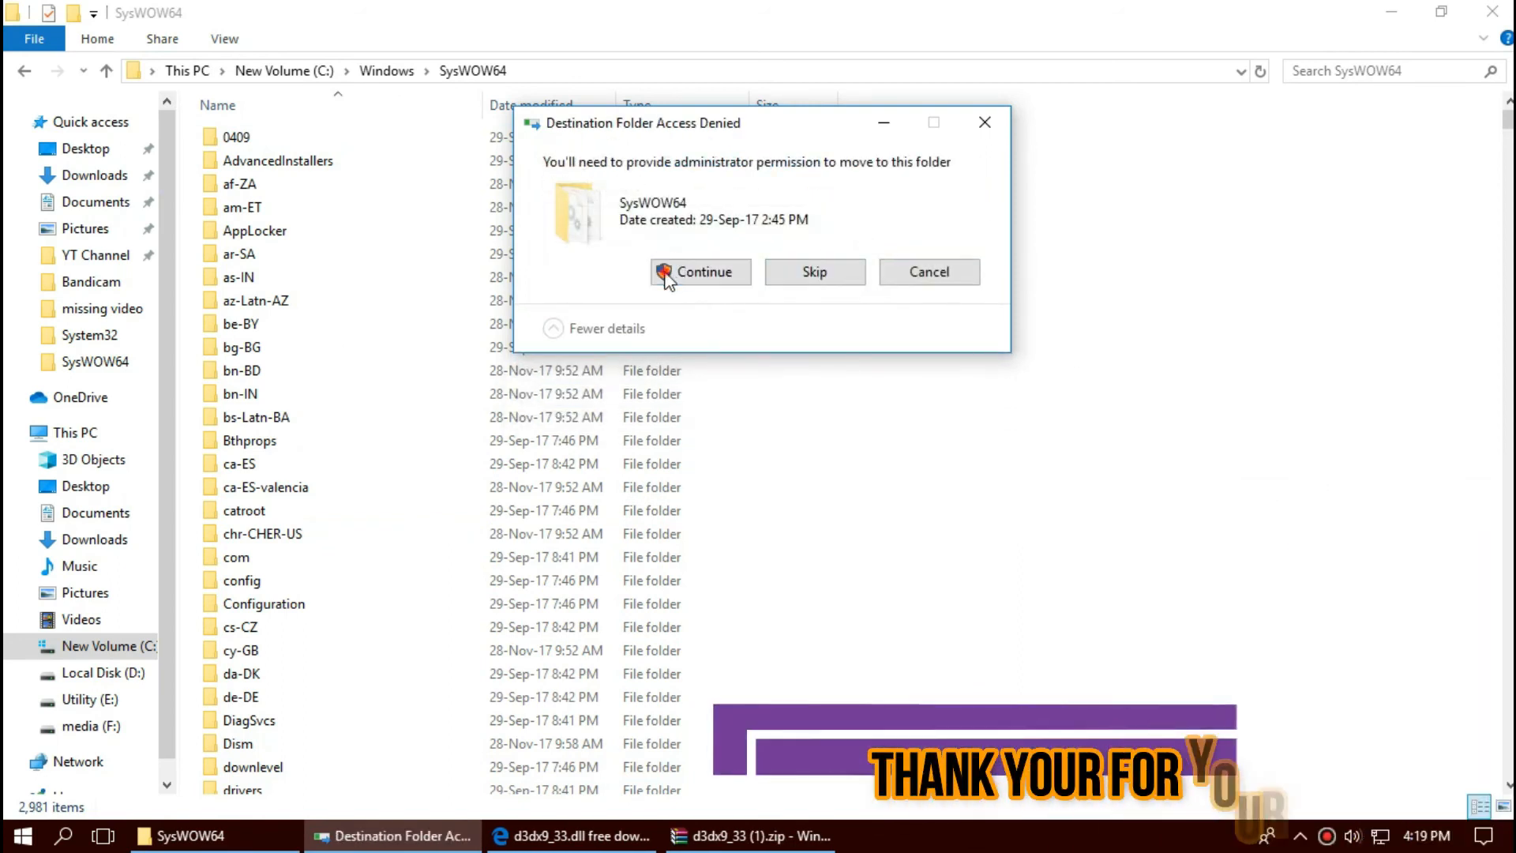
click(701, 271)
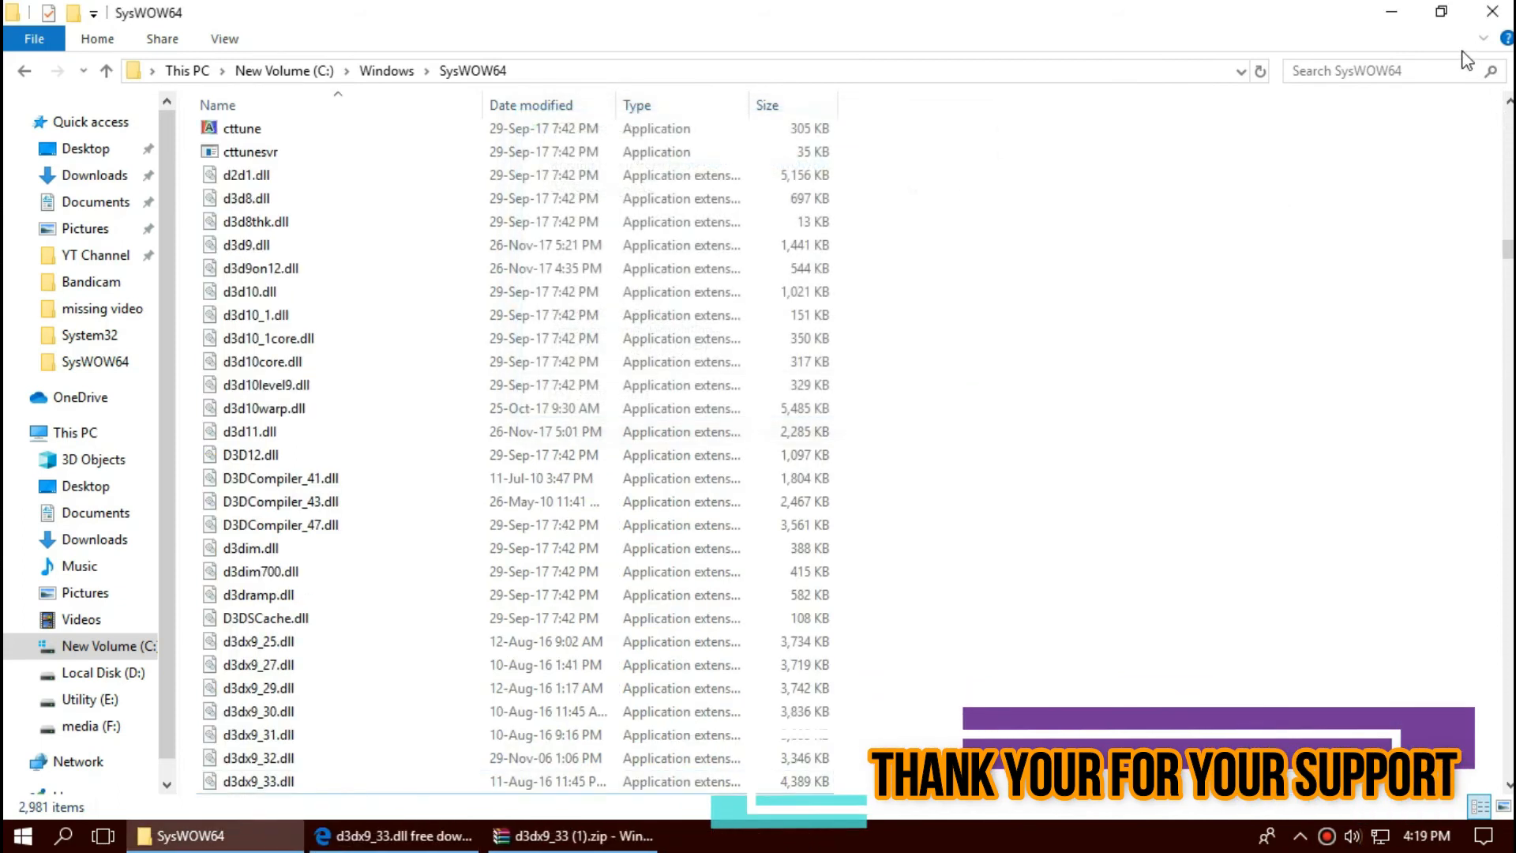
click(1383, 71)
text(d3dx9_33.dll)
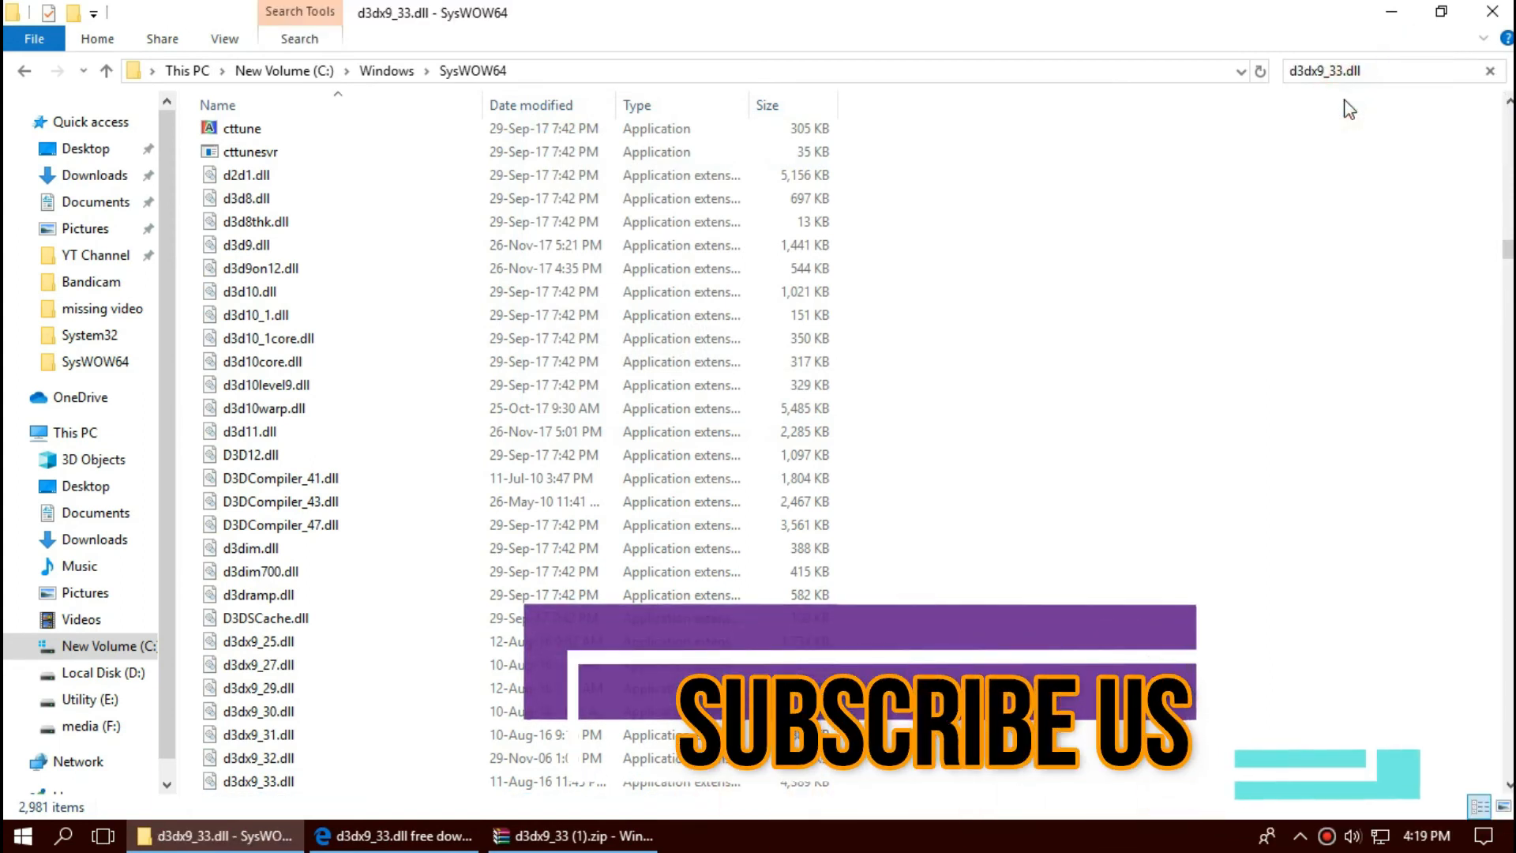
key(Return)
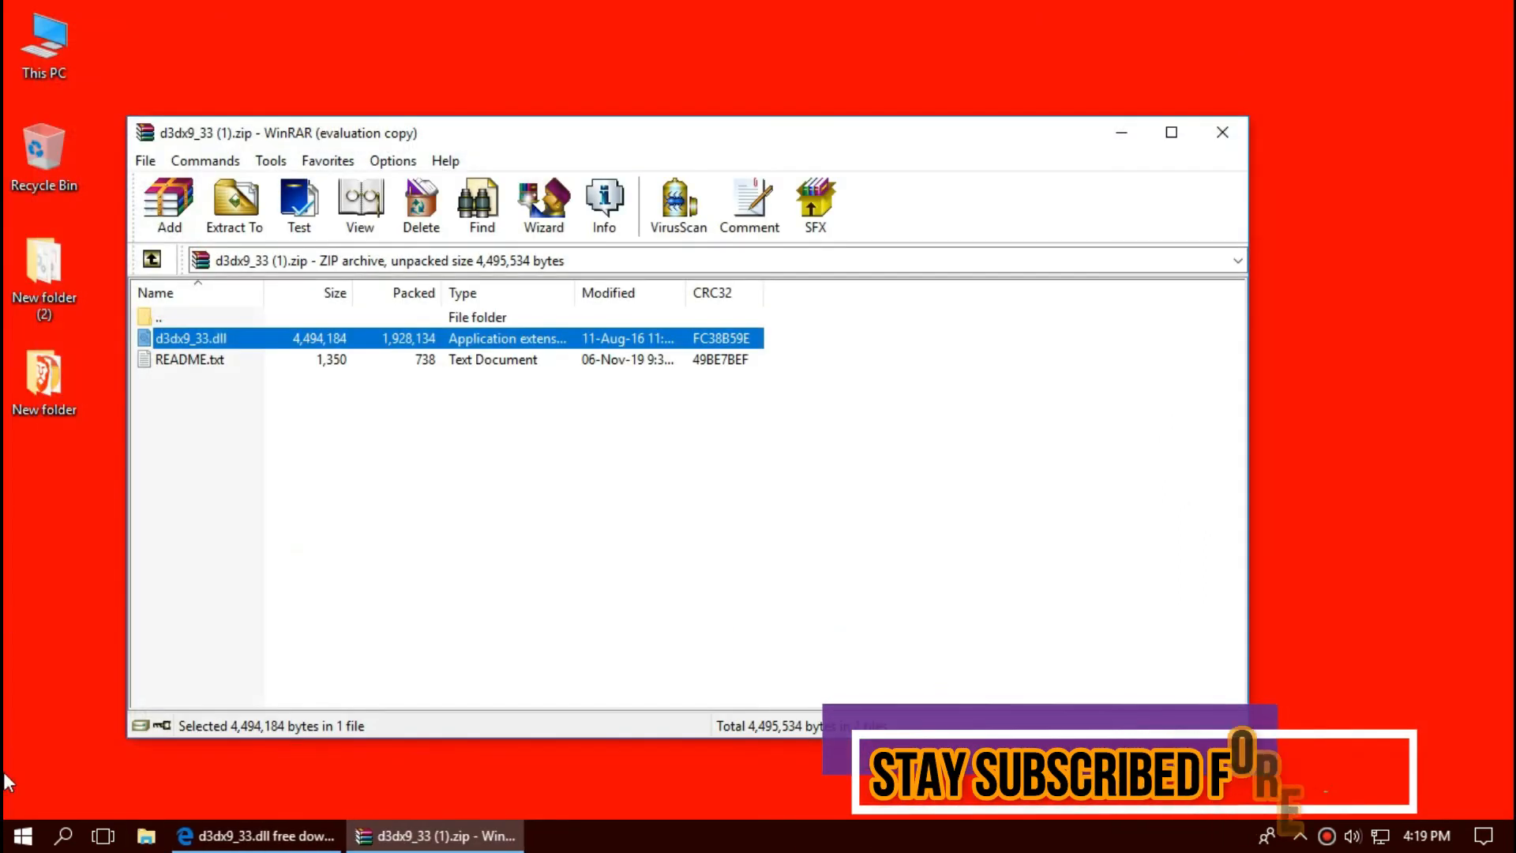
- Show the Start menu power options Sleep, Shut down and Restart
click(19, 834)
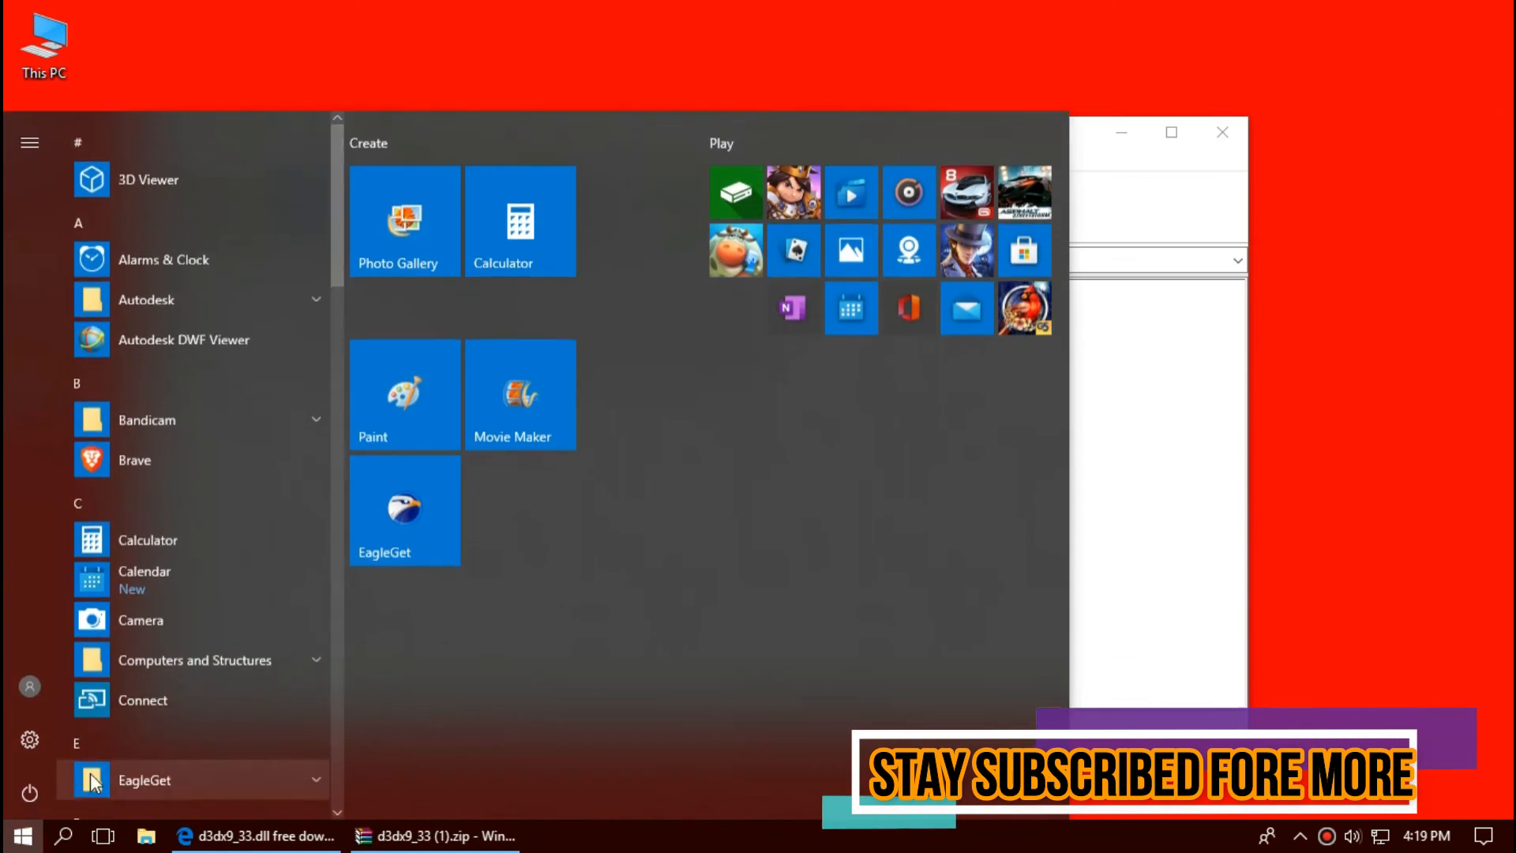
click(28, 793)
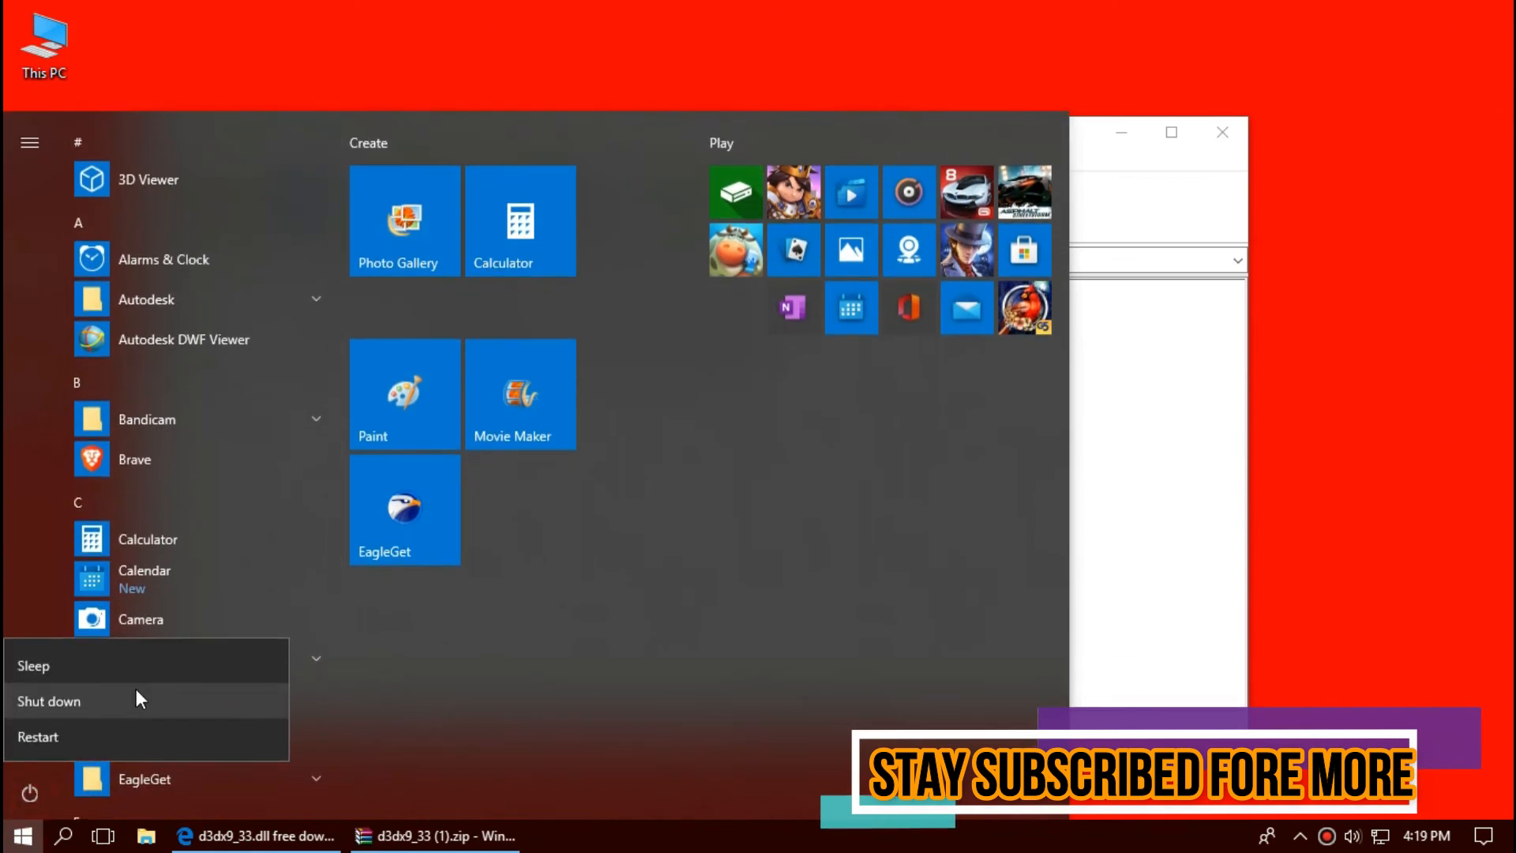
mouse_move(85, 734)
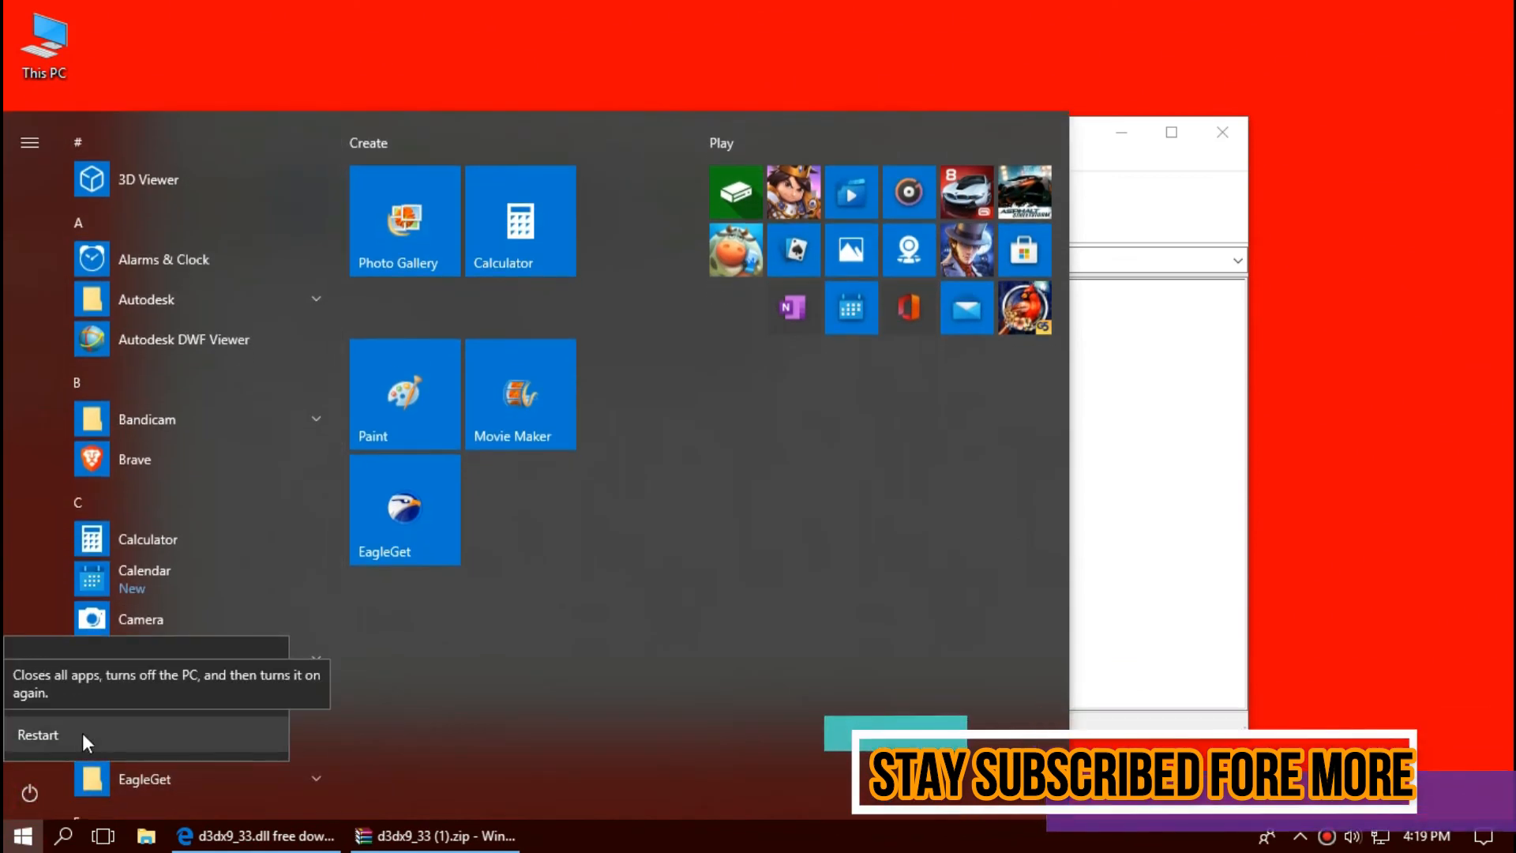